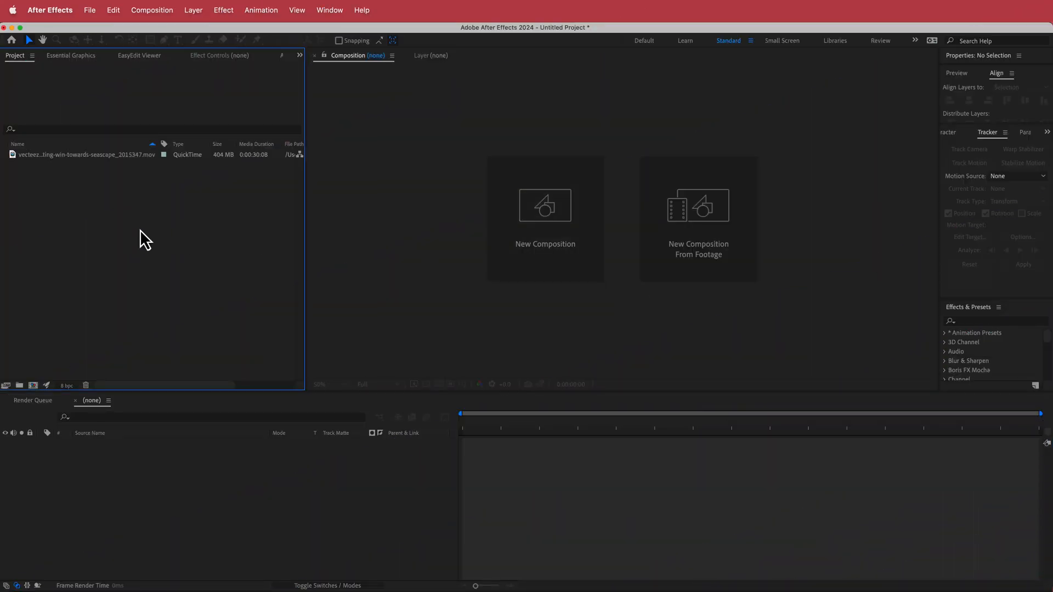
Make a composition from the lake clip and confirm its 1920×1080, 24 fps settings unchanged
left_click(85, 155)
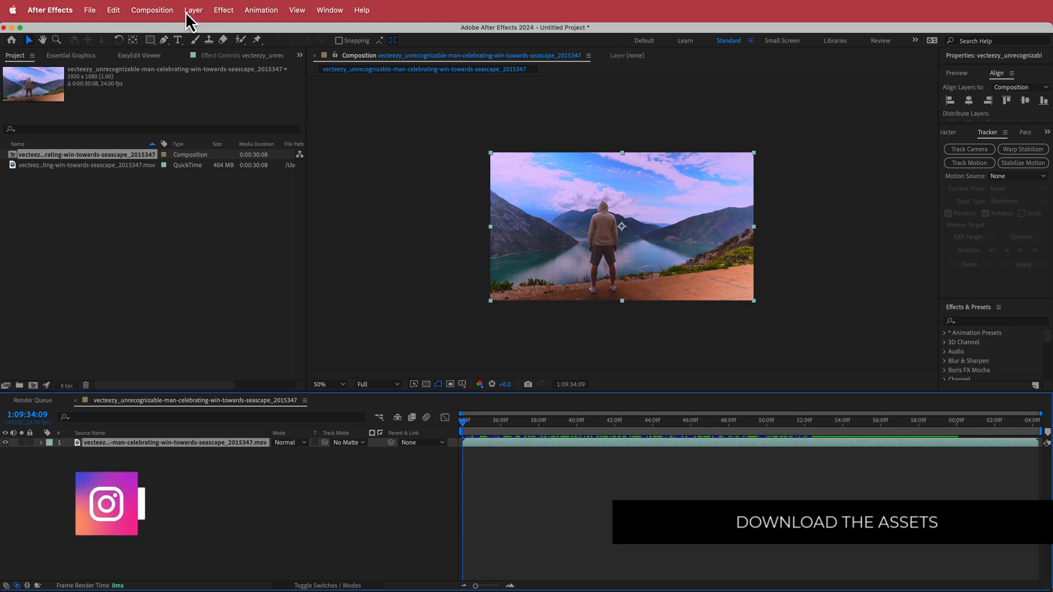
left_click(151, 10)
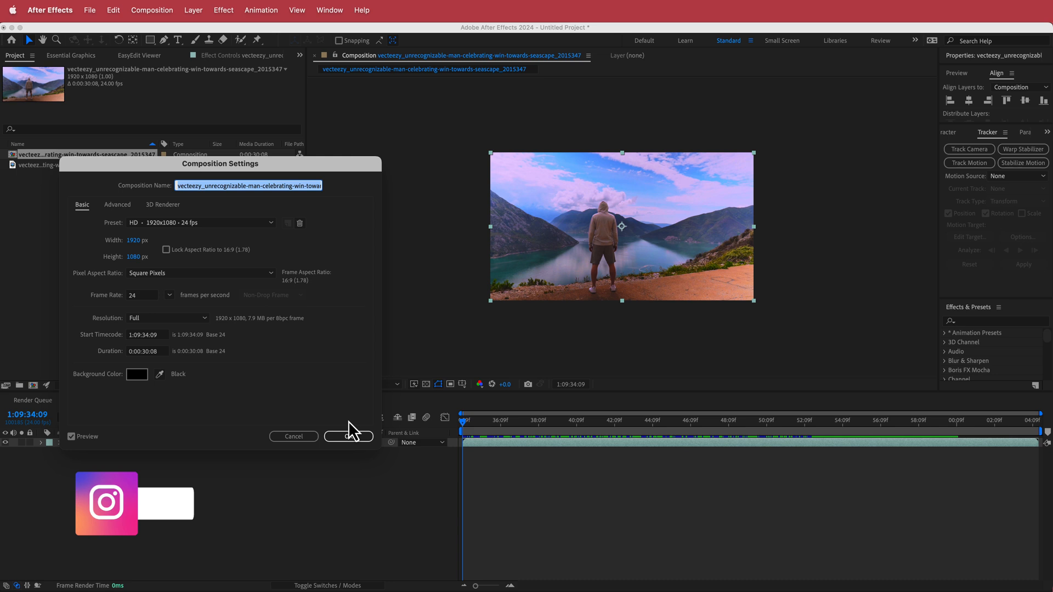
left_click(348, 436)
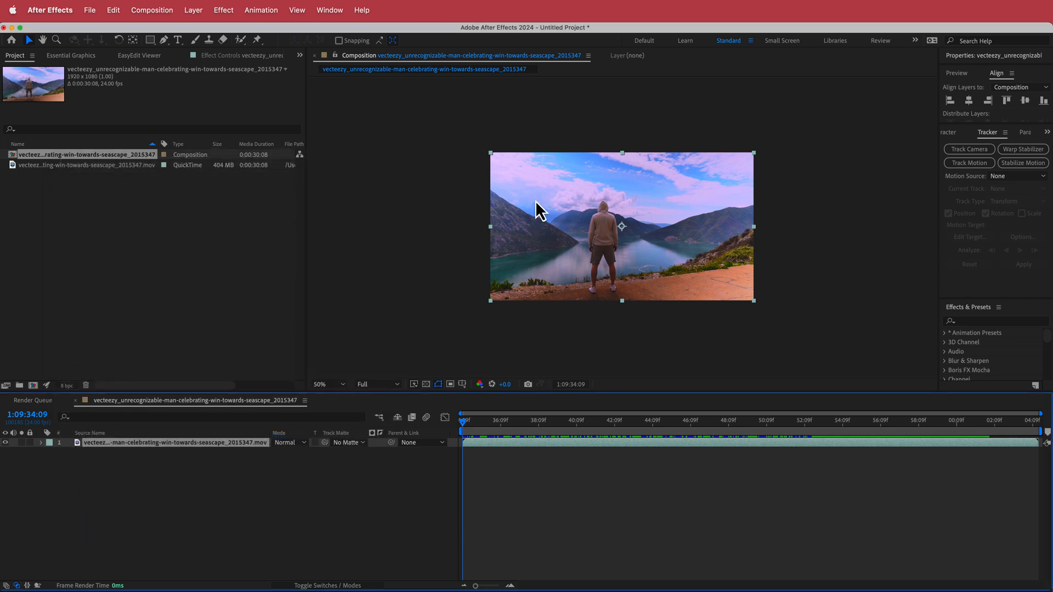
mouse_move(301, 88)
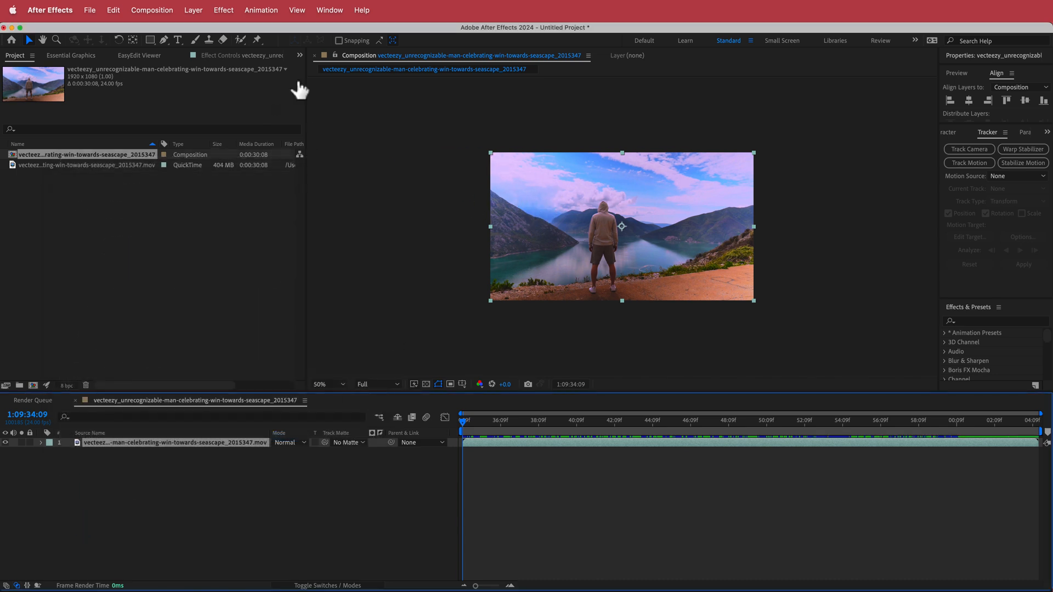
mouse_move(462, 370)
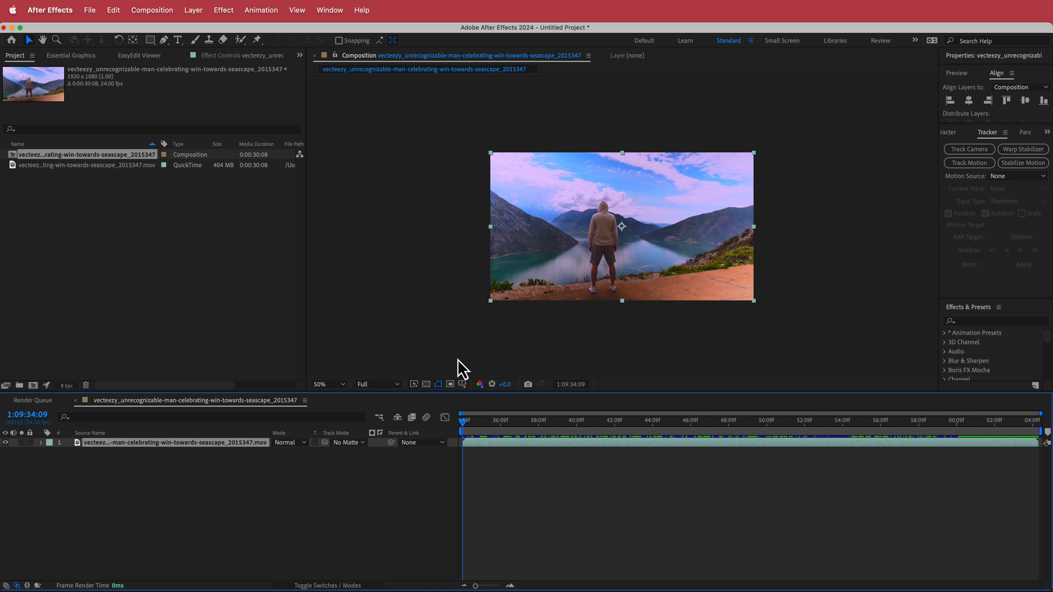
mouse_move(574, 243)
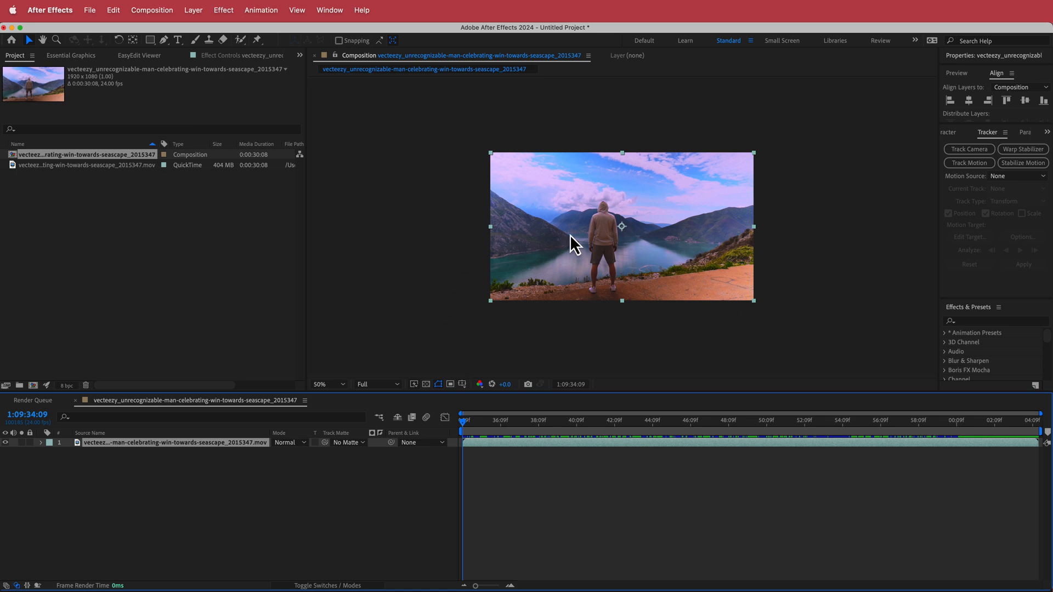
mouse_move(520, 156)
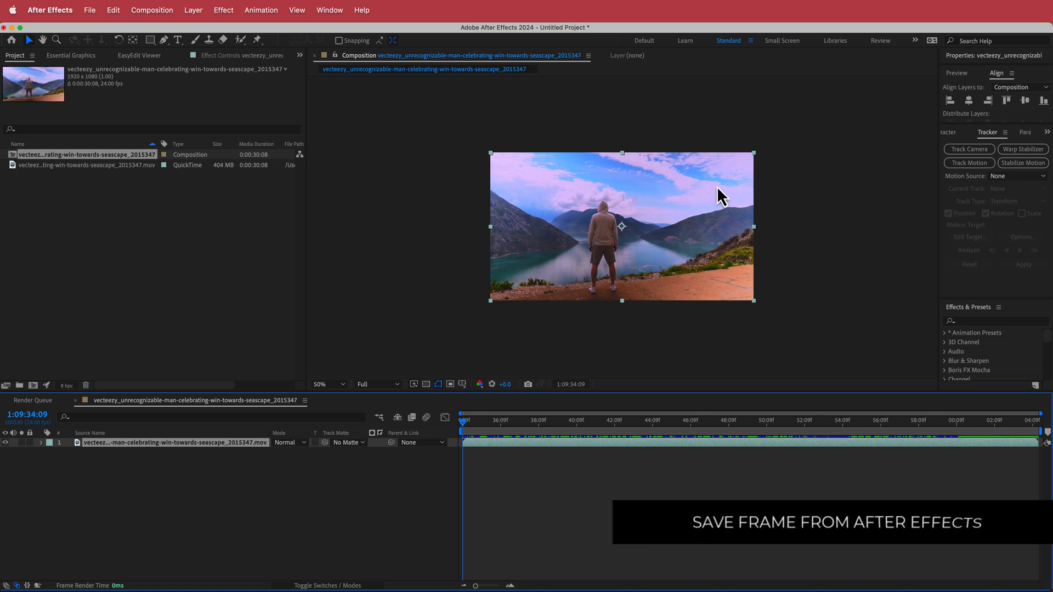
mouse_move(741, 200)
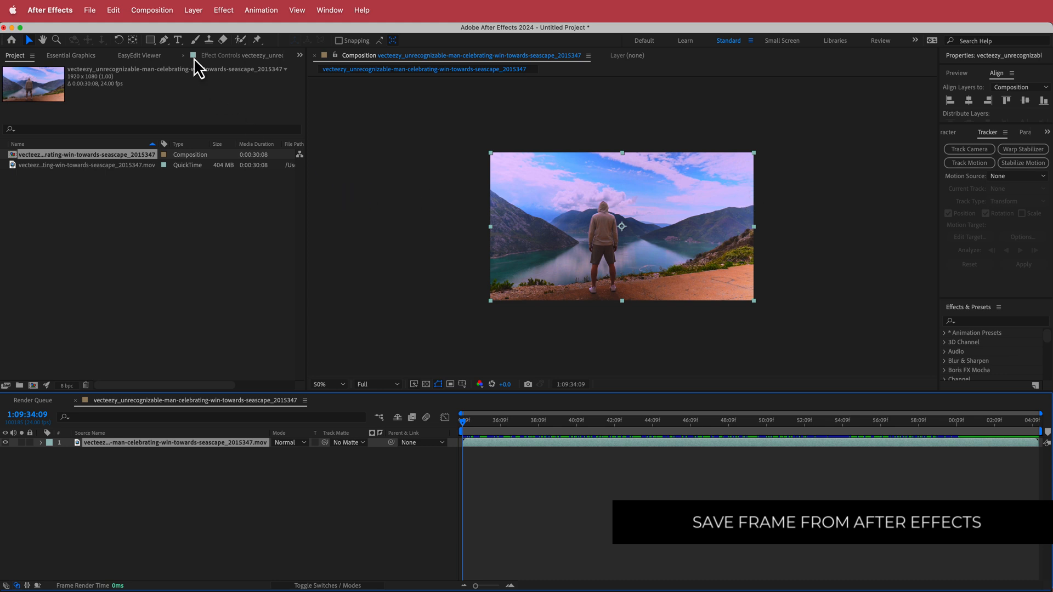
Queue the current frame via Save Frame As > File at full resolution for Photoshop output
left_click(151, 9)
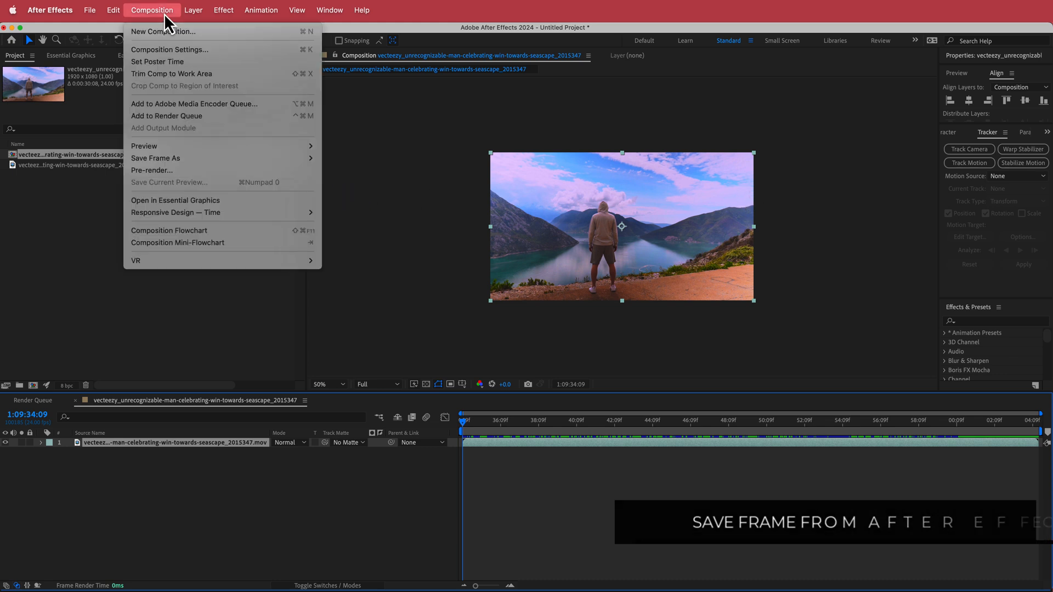
mouse_move(156, 158)
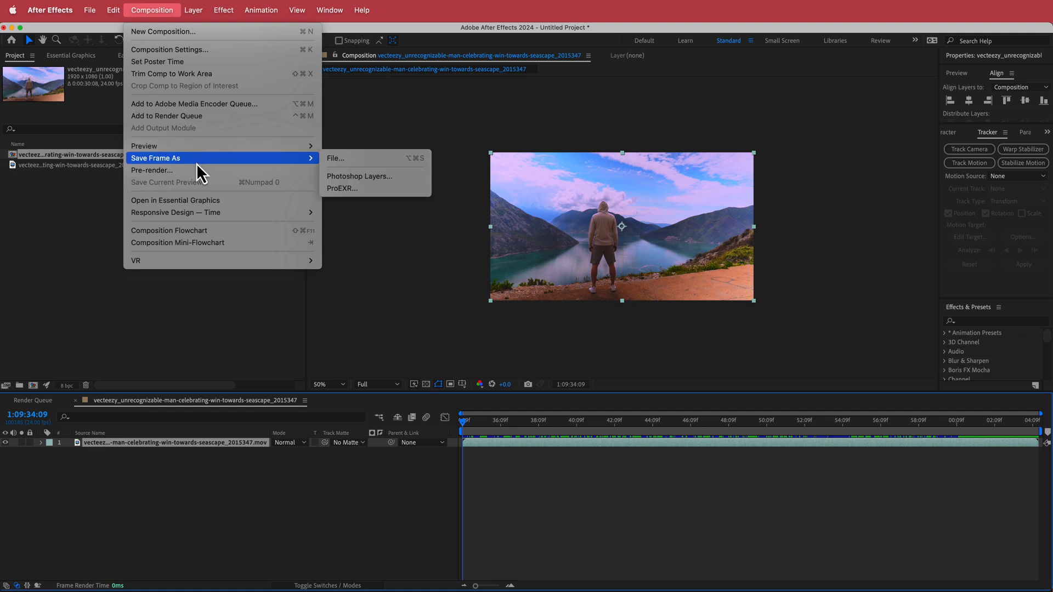
mouse_move(355, 166)
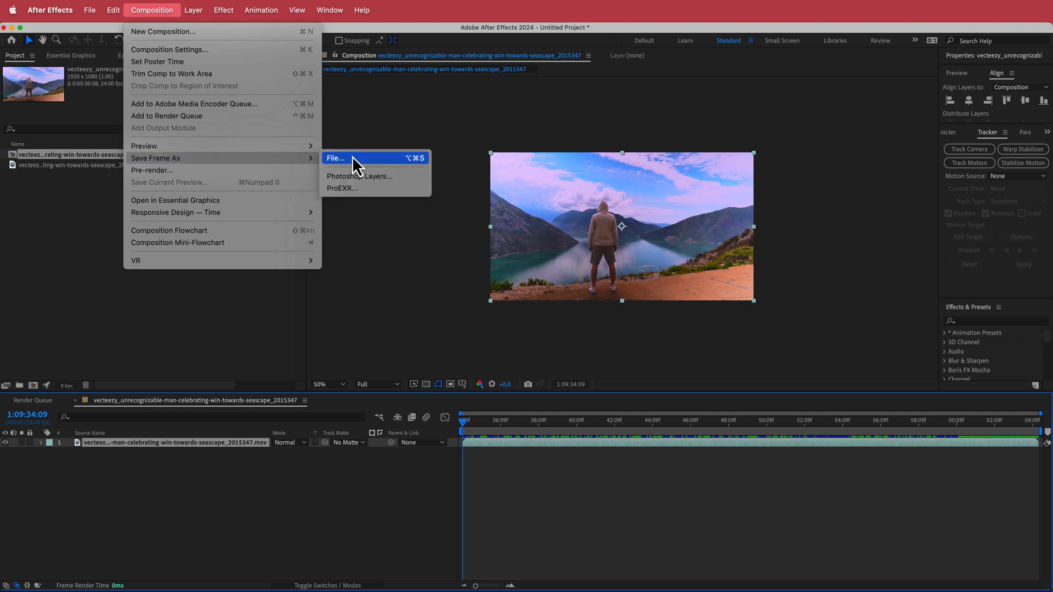
left_click(336, 158)
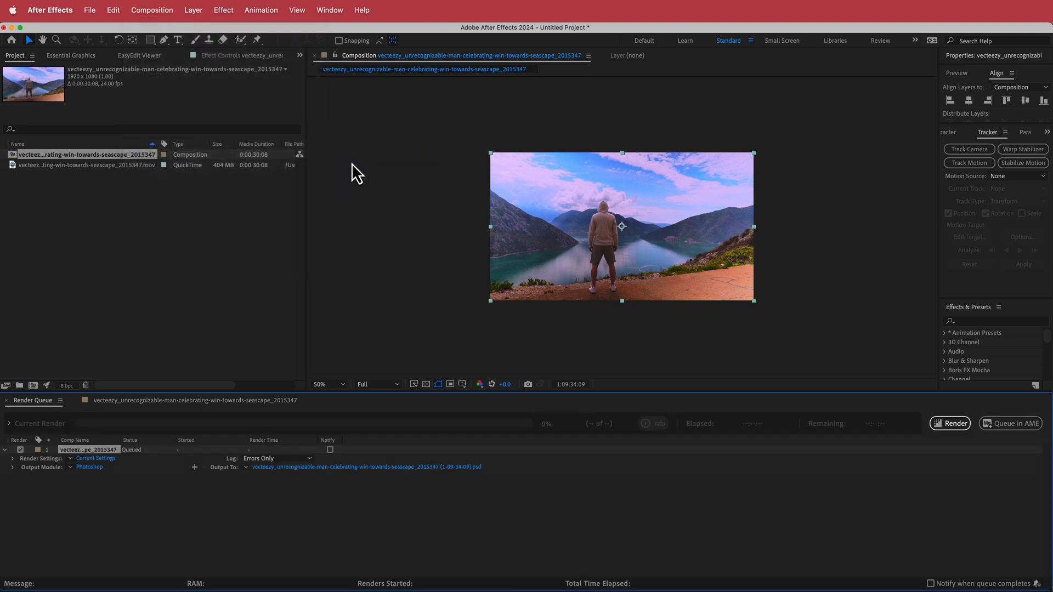
mouse_move(325, 483)
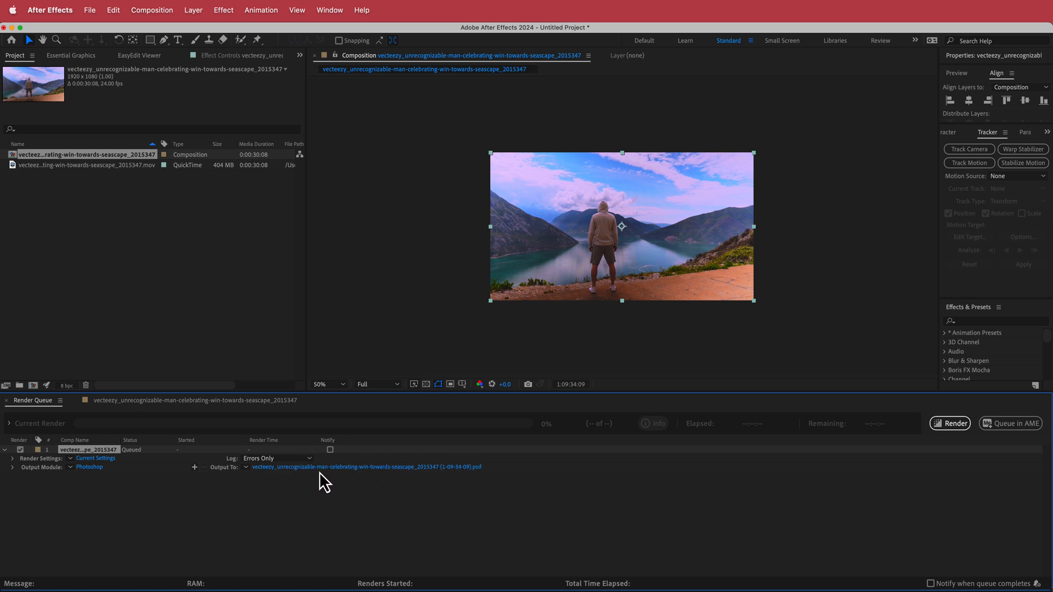
left_click(373, 384)
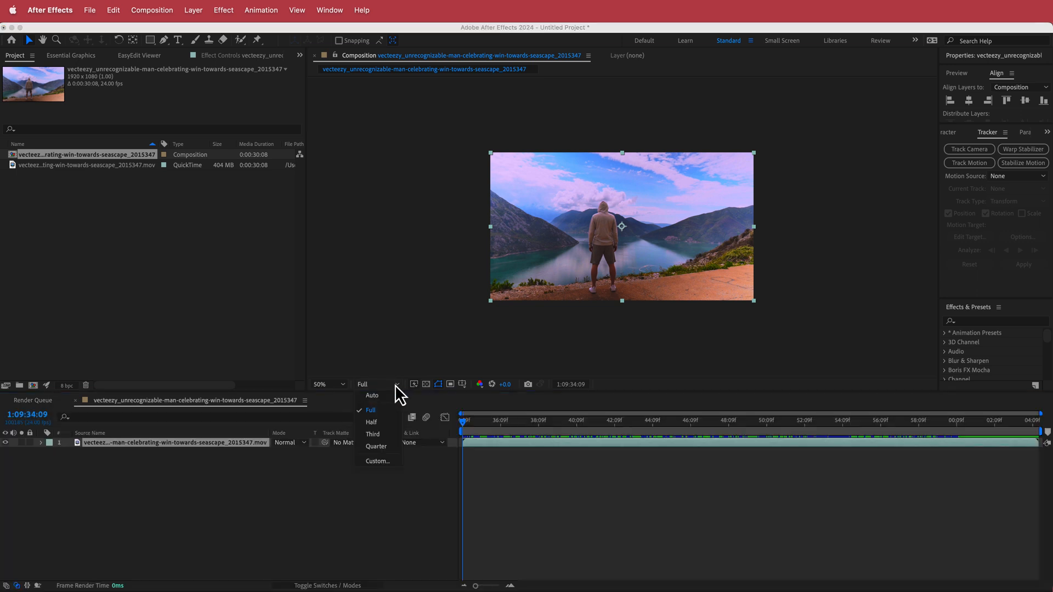
left_click(369, 409)
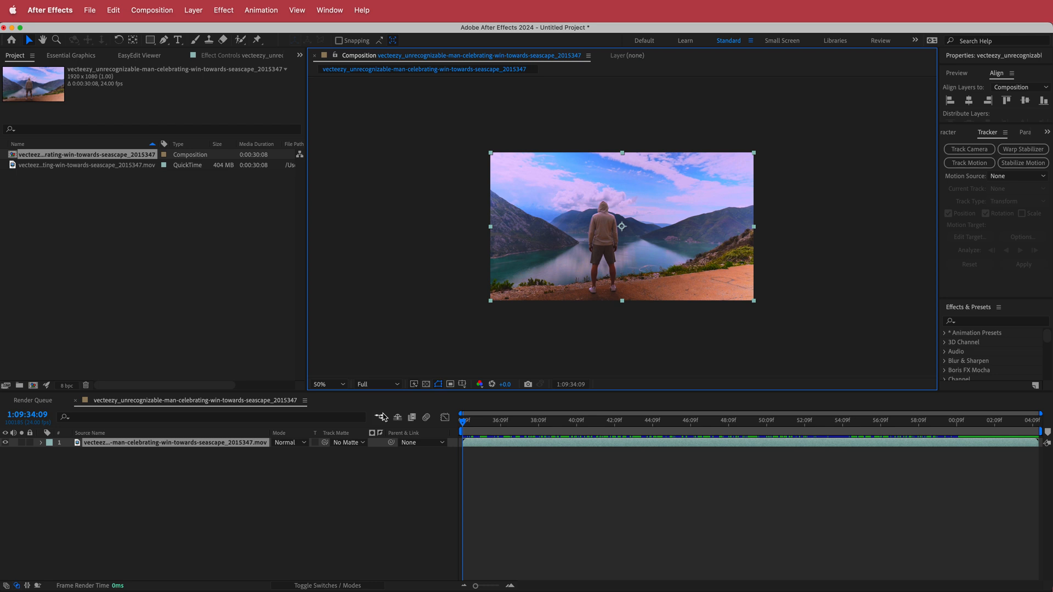
left_click(33, 401)
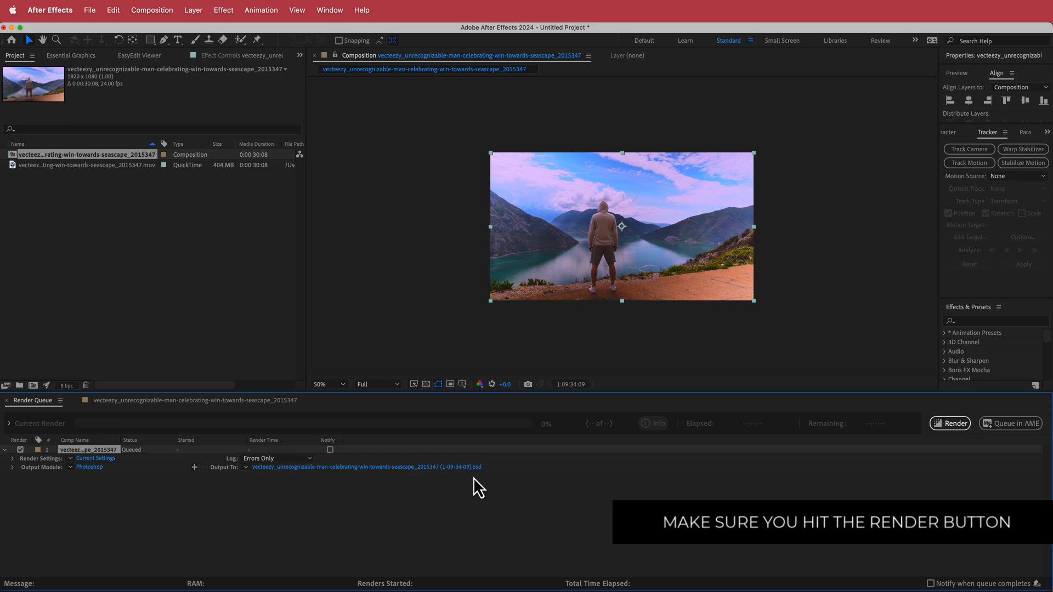
mouse_move(792, 480)
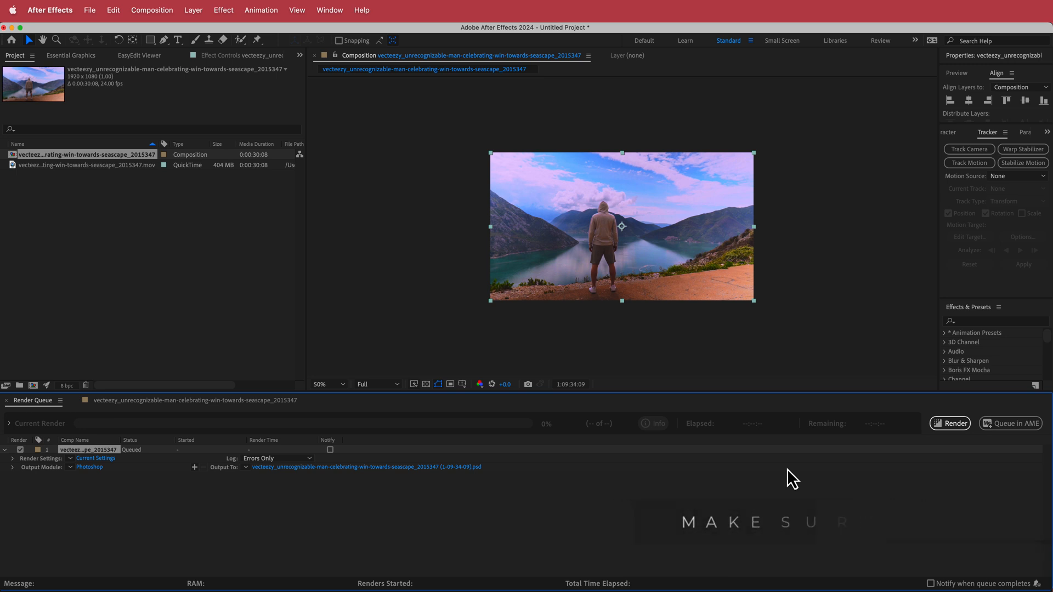
mouse_move(953, 424)
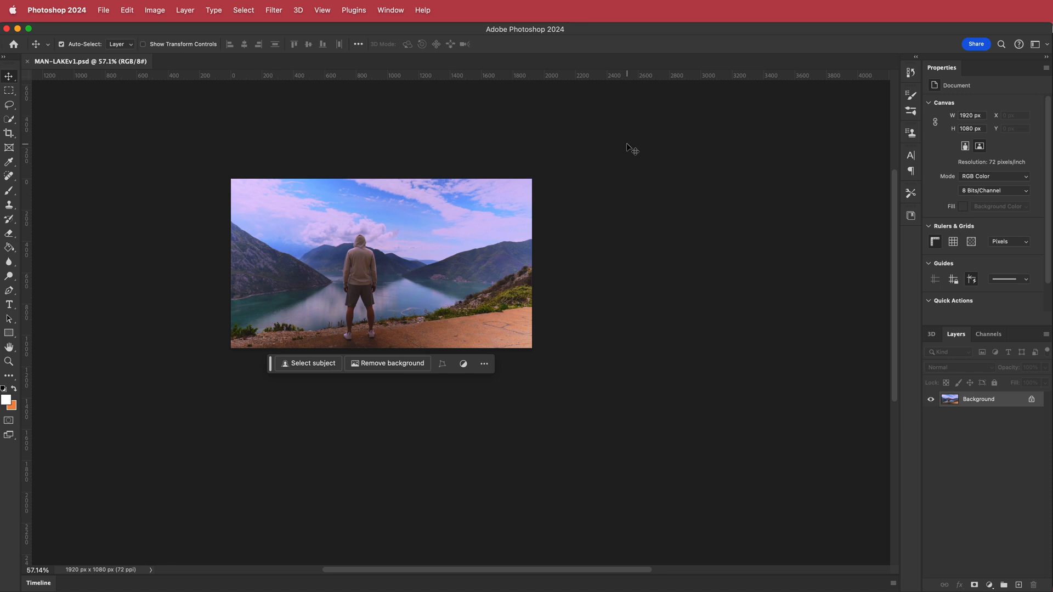
mouse_move(579, 206)
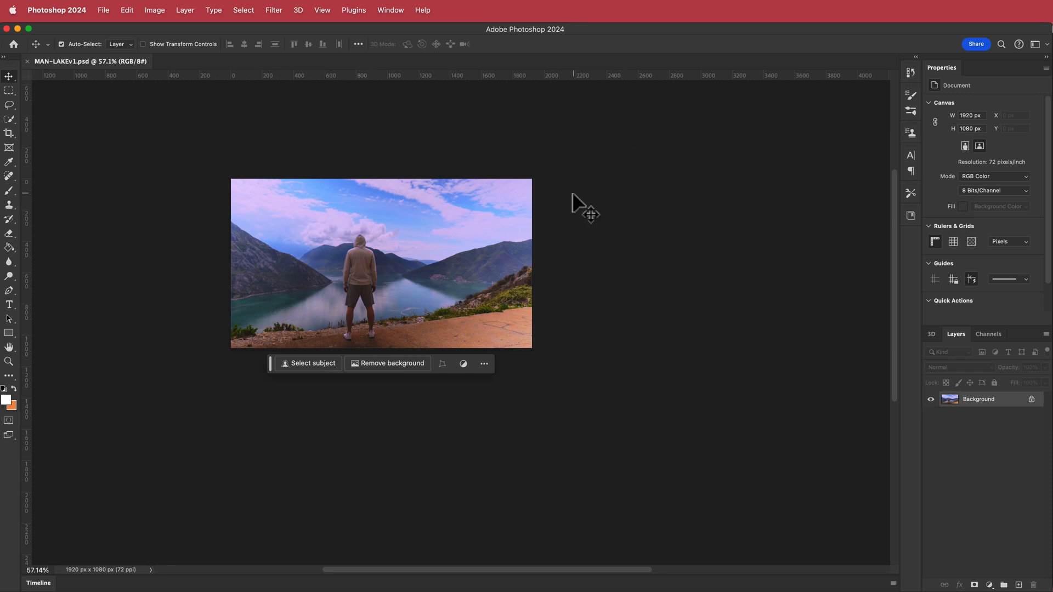
mouse_move(616, 206)
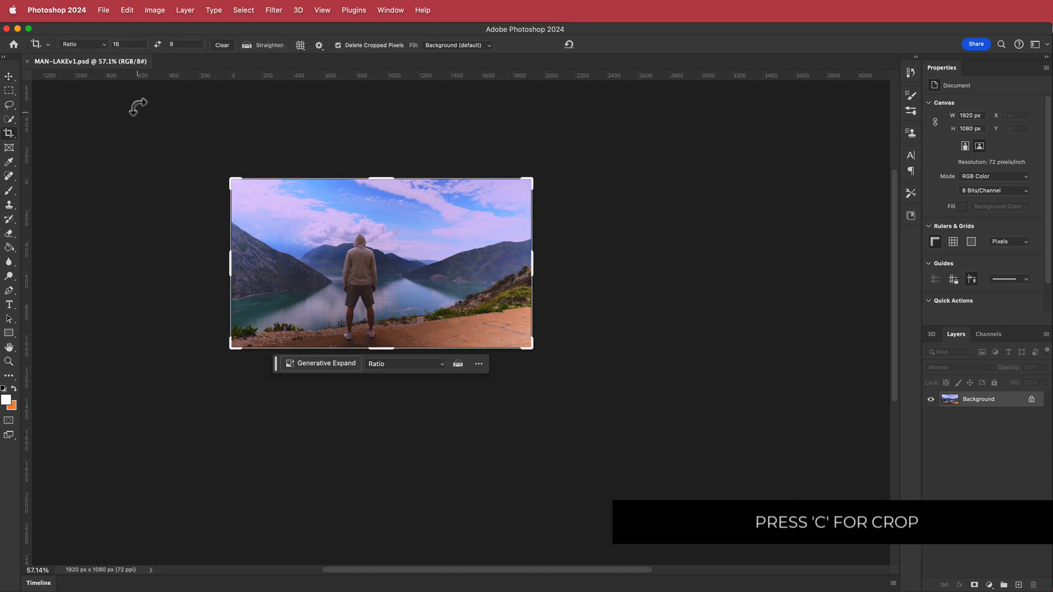
Set the Crop tool's ratio preset to 16:9 for the enlarged canvas
left_click(84, 44)
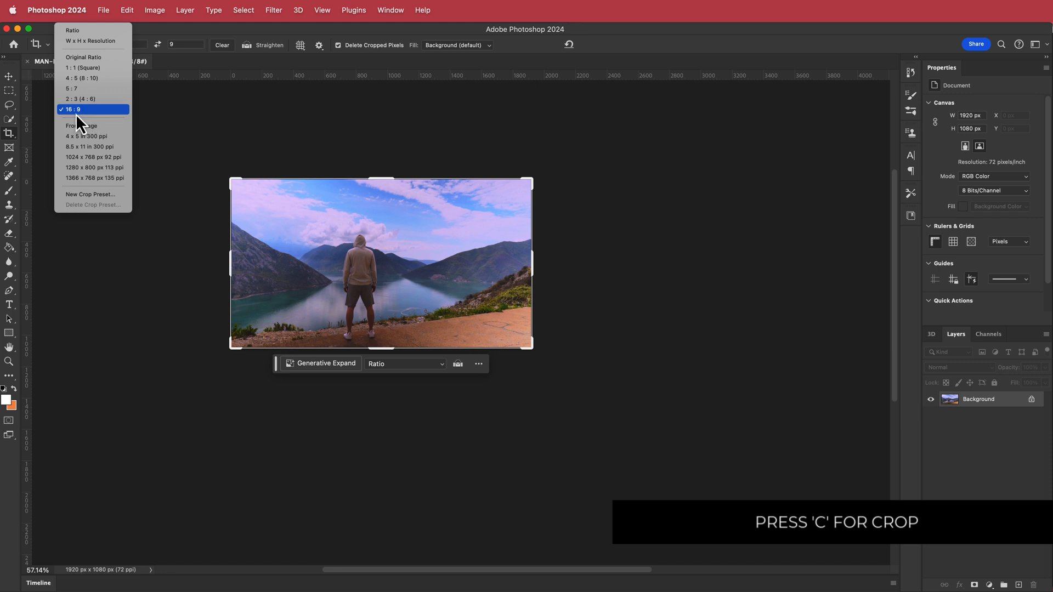
left_click(73, 108)
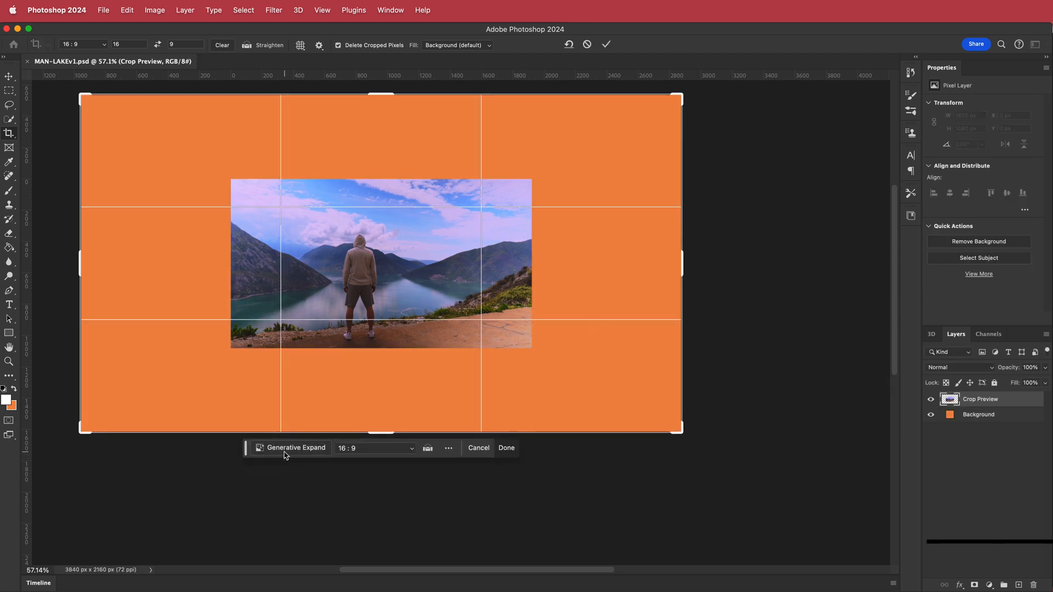
Run Generative Expand on the empty canvas, browse the variations and keep the first of three
left_click(295, 447)
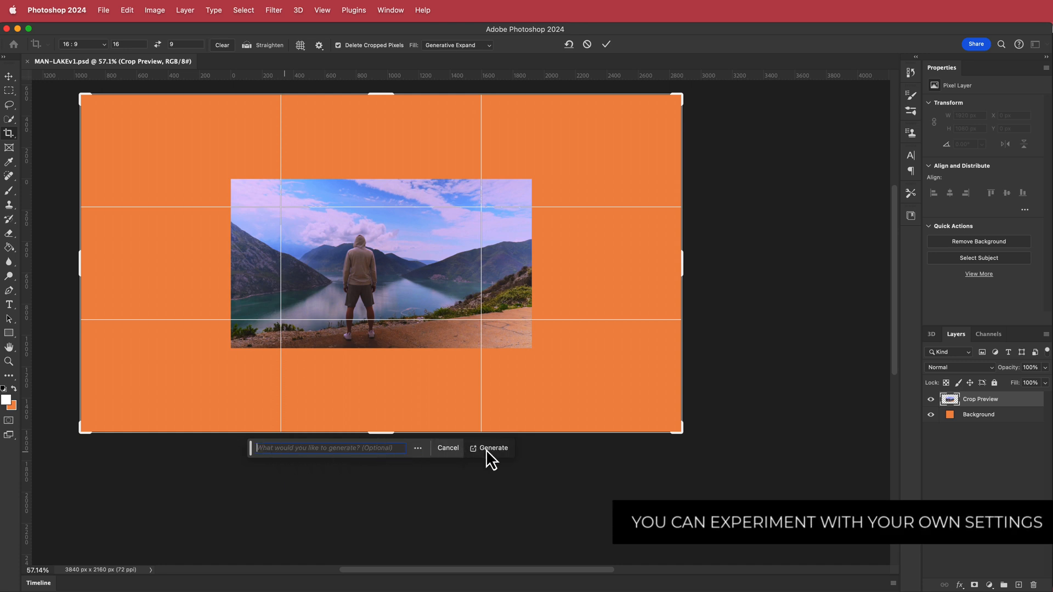
left_click(495, 448)
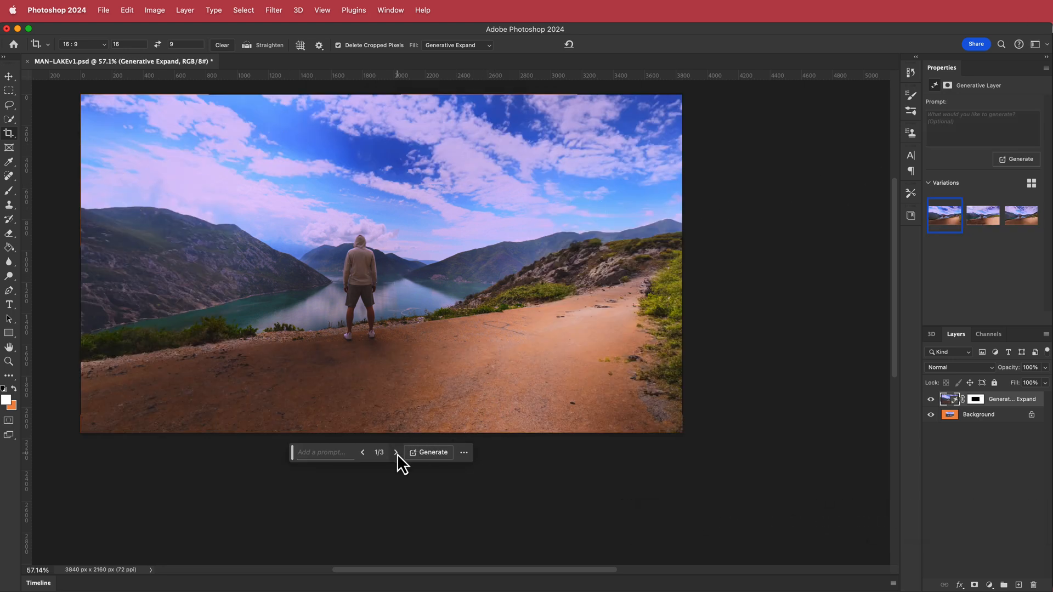
left_click(396, 452)
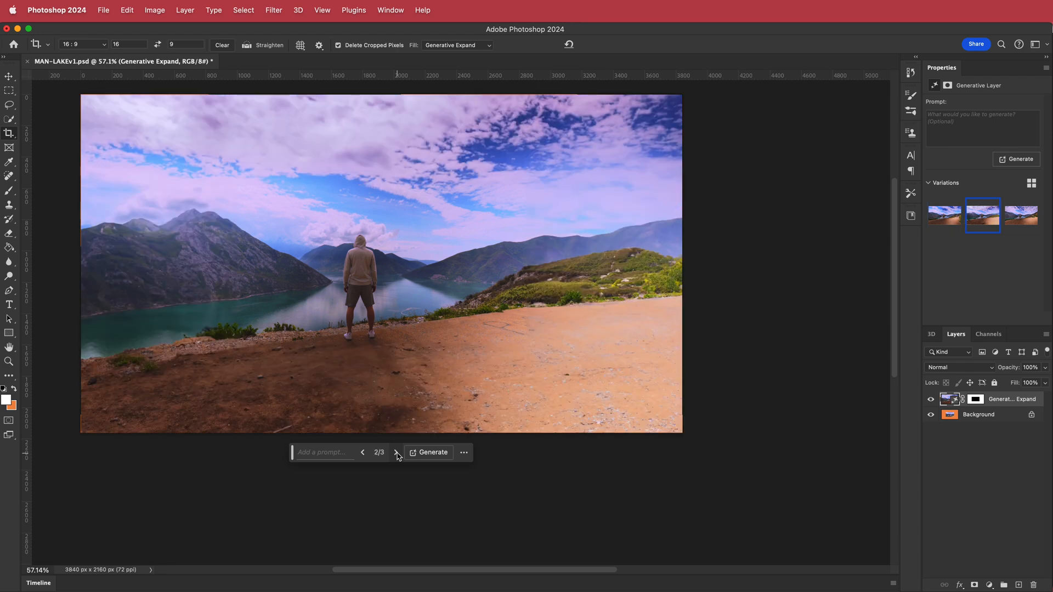
left_click(396, 452)
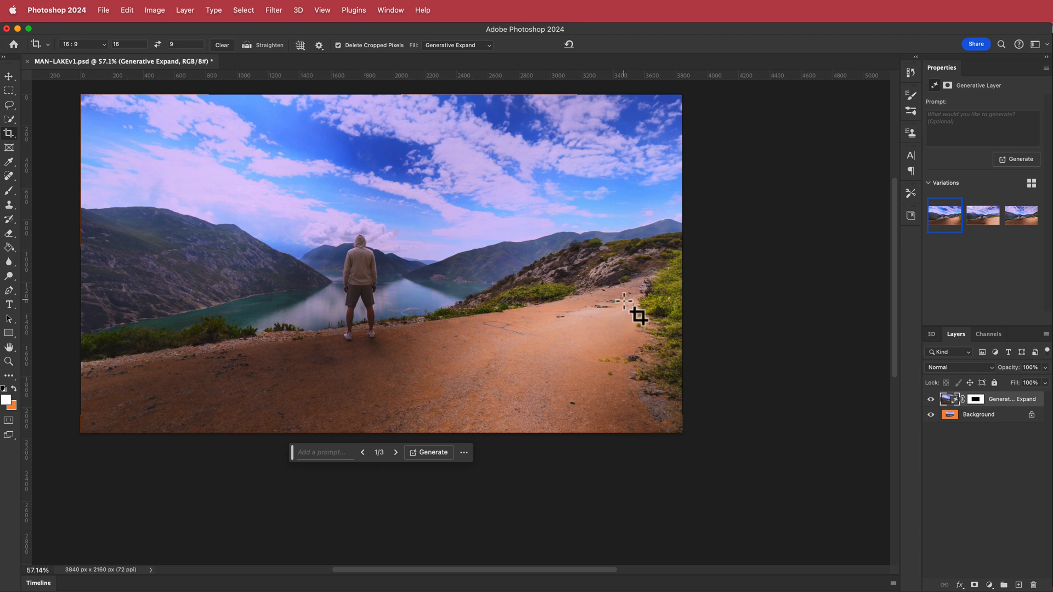
mouse_move(630, 306)
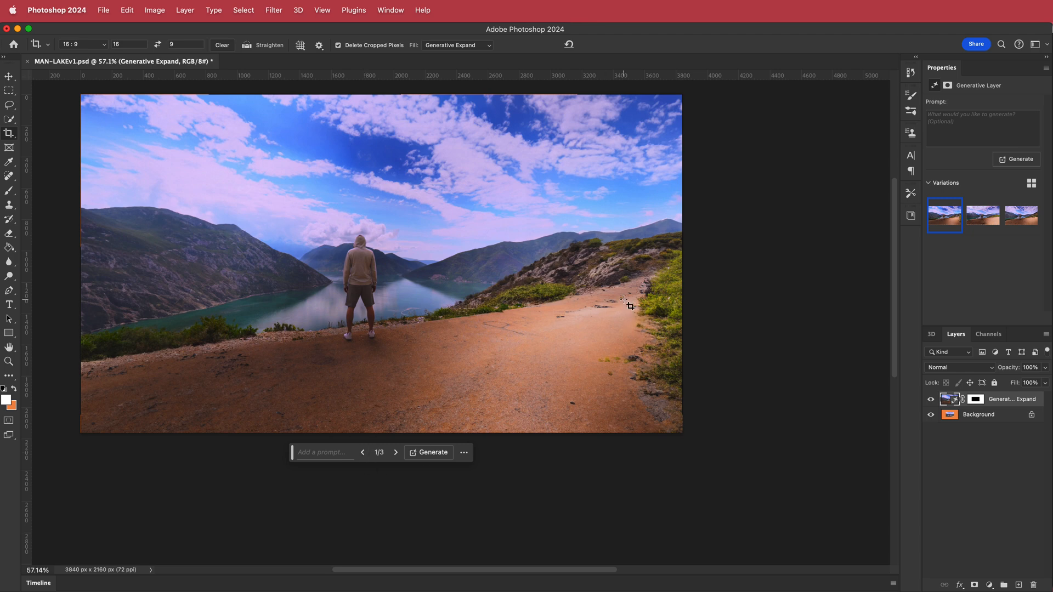
left_click(8, 76)
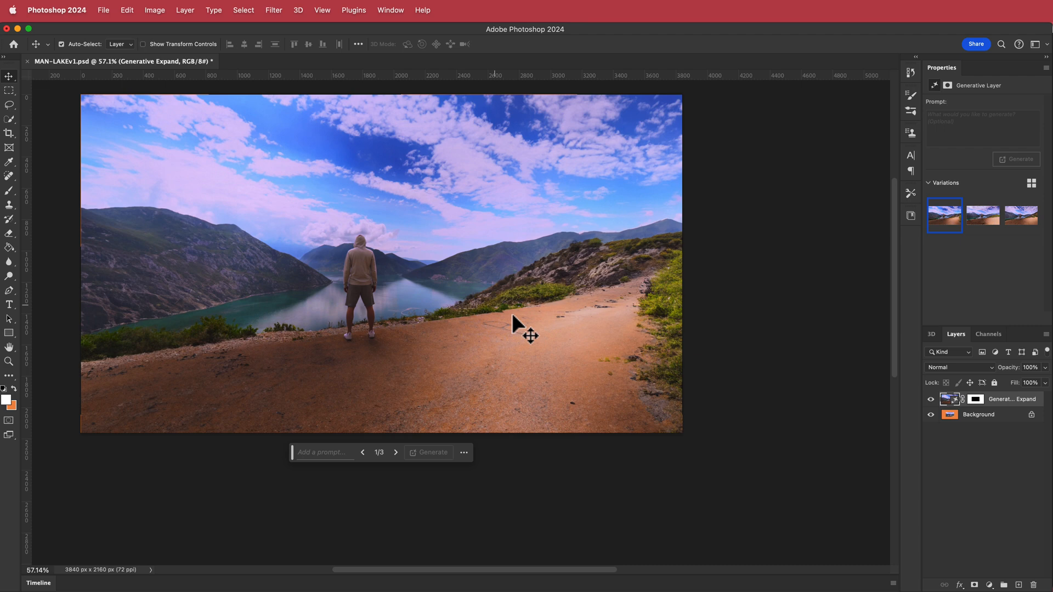
mouse_move(12, 98)
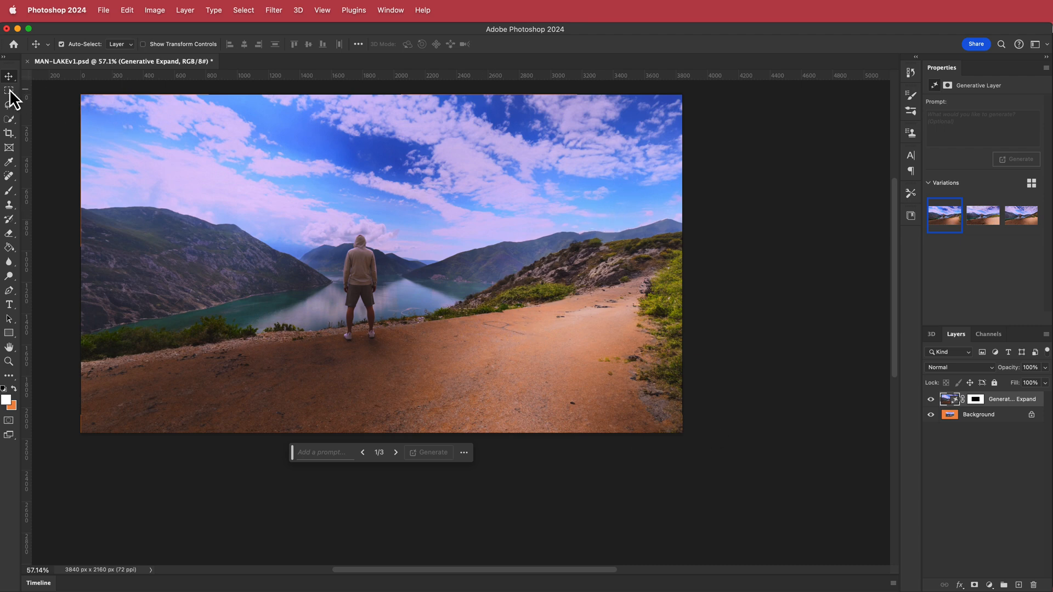
left_click(10, 90)
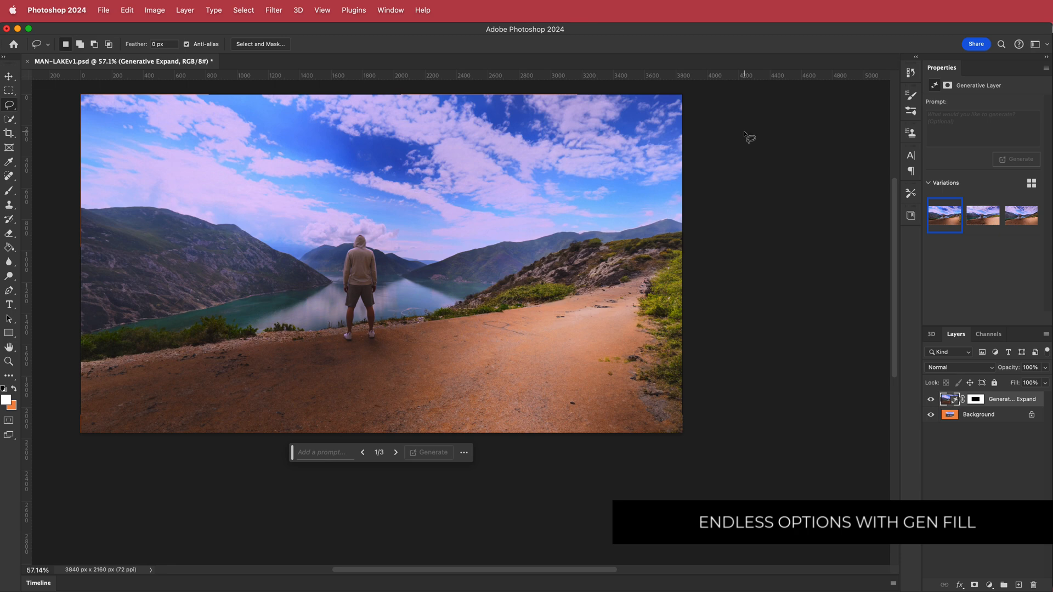
mouse_move(527, 289)
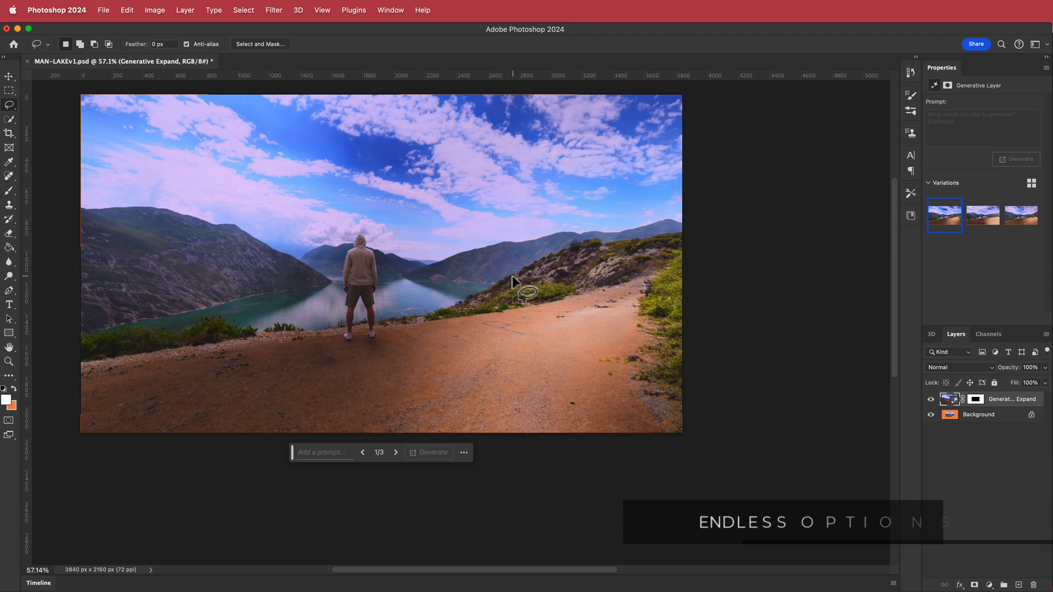
mouse_move(336, 111)
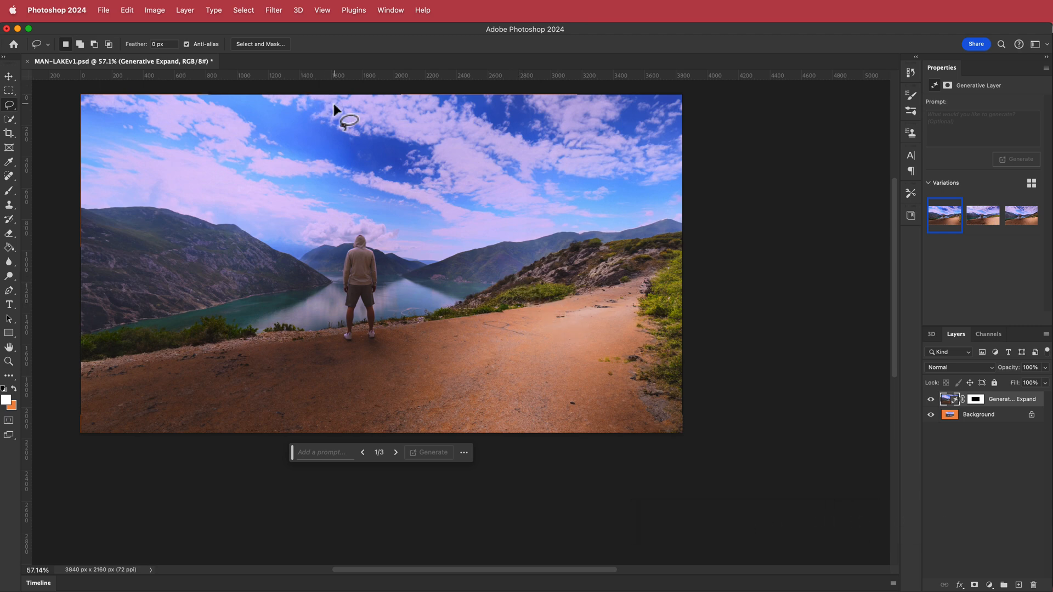
mouse_move(103, 10)
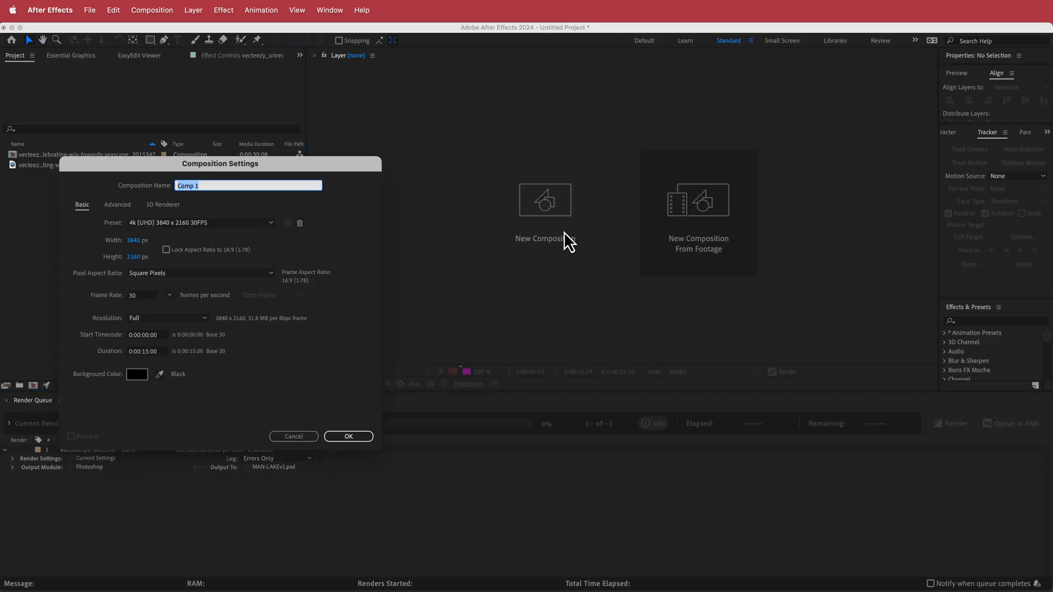
mouse_move(133, 240)
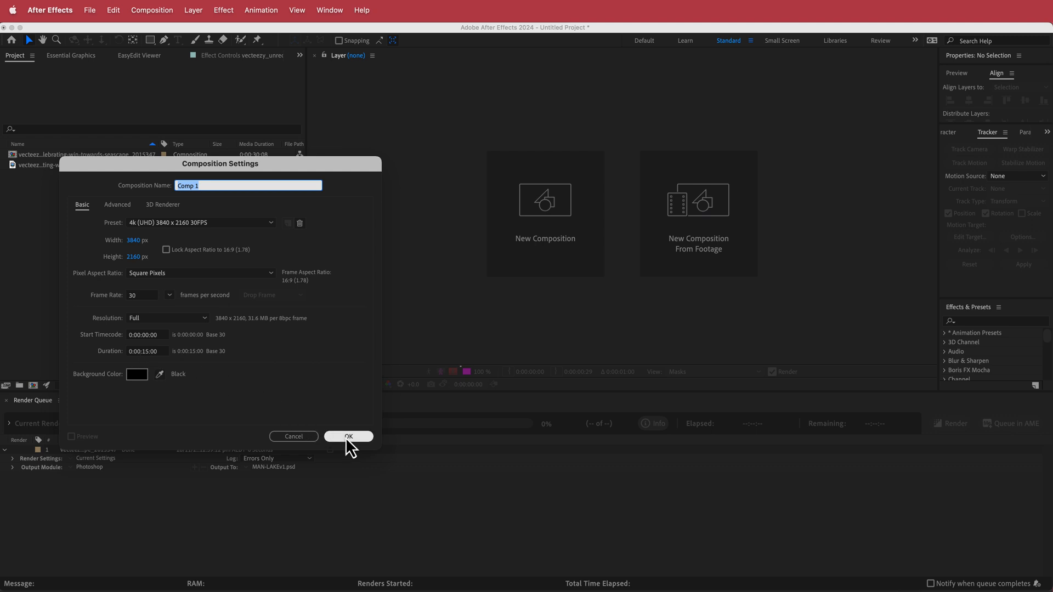
Confirm the 4K comp and import MAN-LAKEv1.psd as a composition with its layers folder
left_click(347, 436)
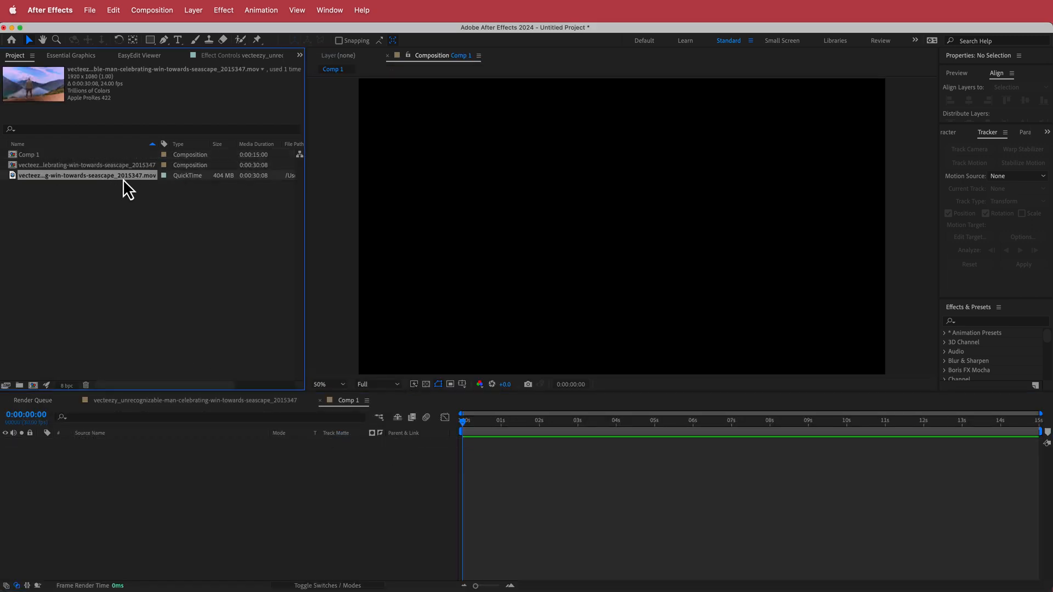
mouse_move(109, 194)
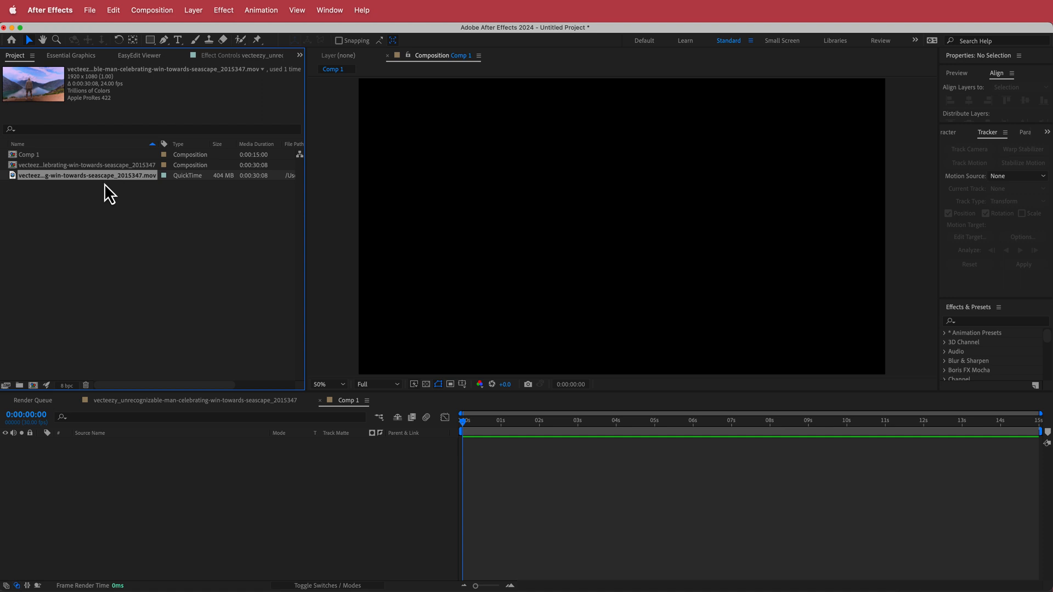
right_click(109, 184)
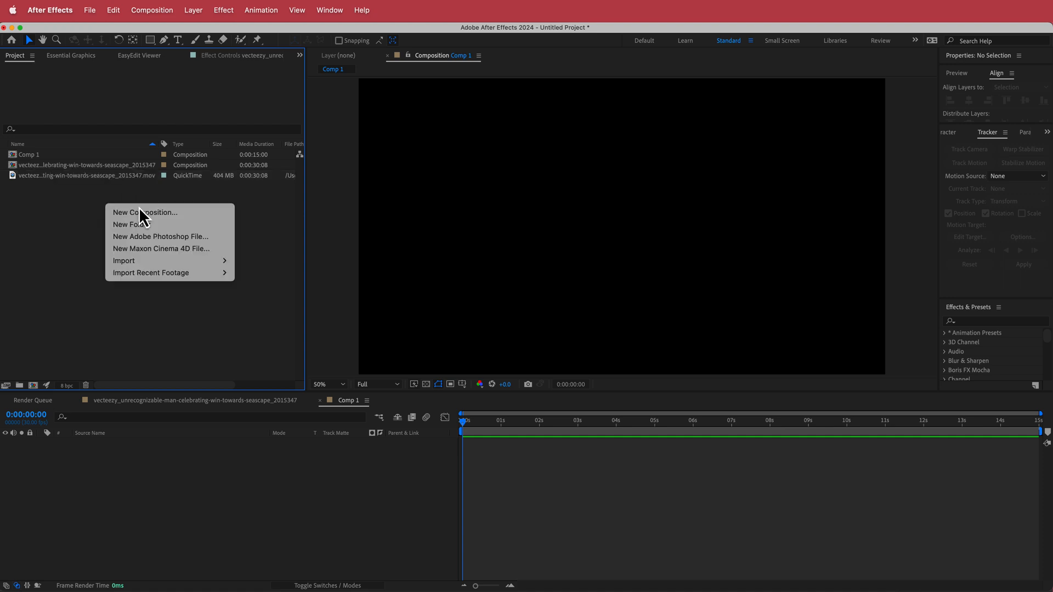
mouse_move(124, 261)
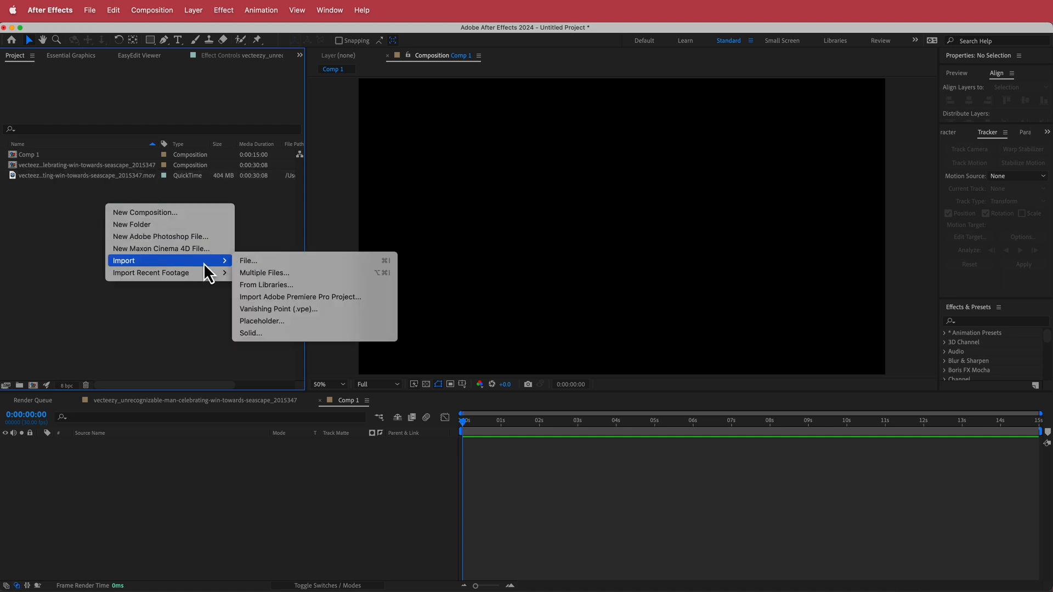
left_click(248, 261)
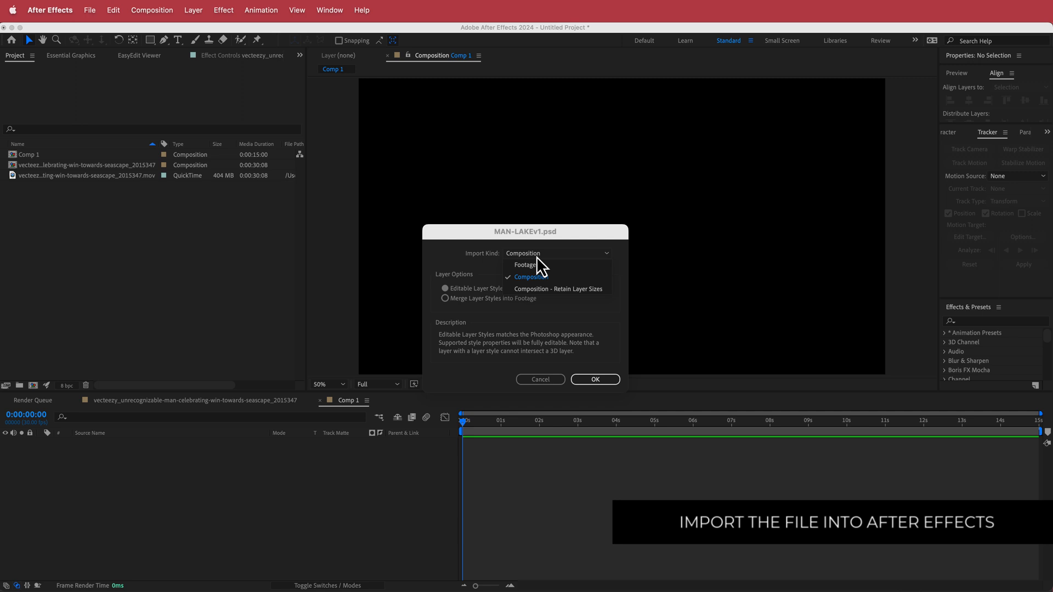
left_click(545, 277)
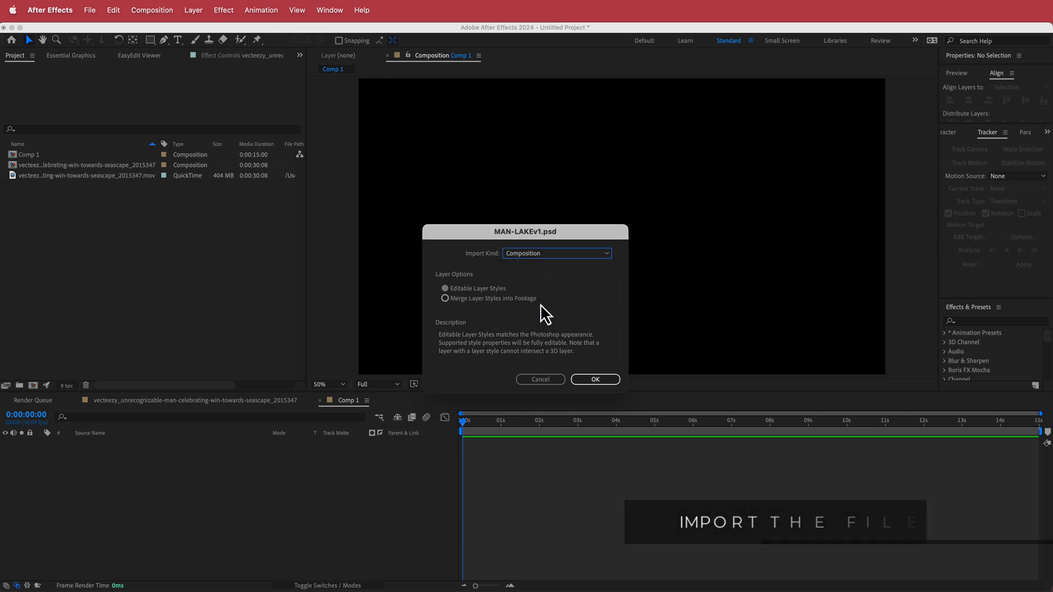
left_click(593, 380)
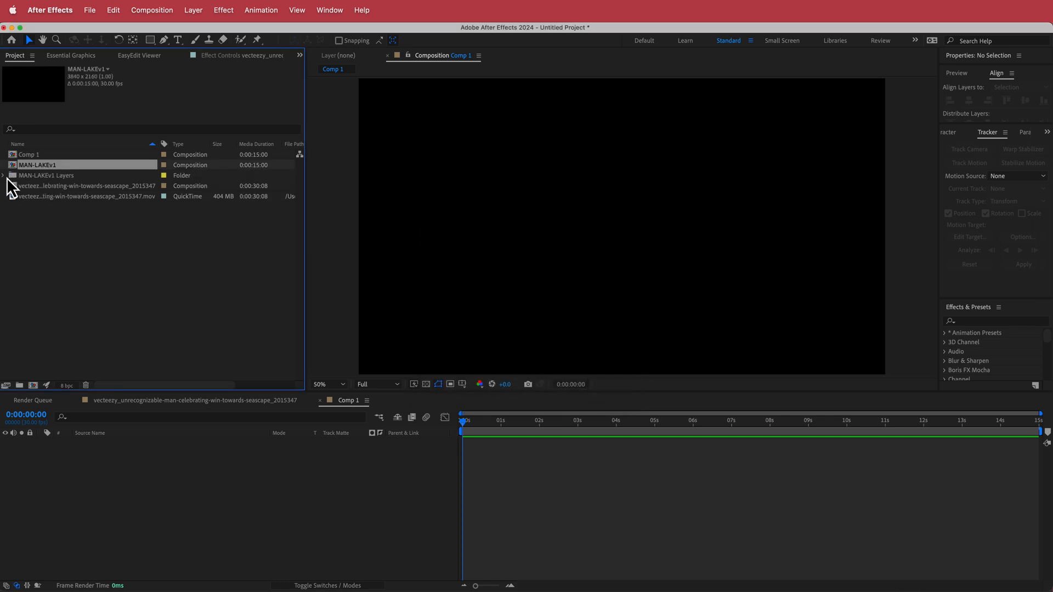
Place the original QuickTime clip above the Generative Expand and Background layers and check its opacity
left_click(3, 175)
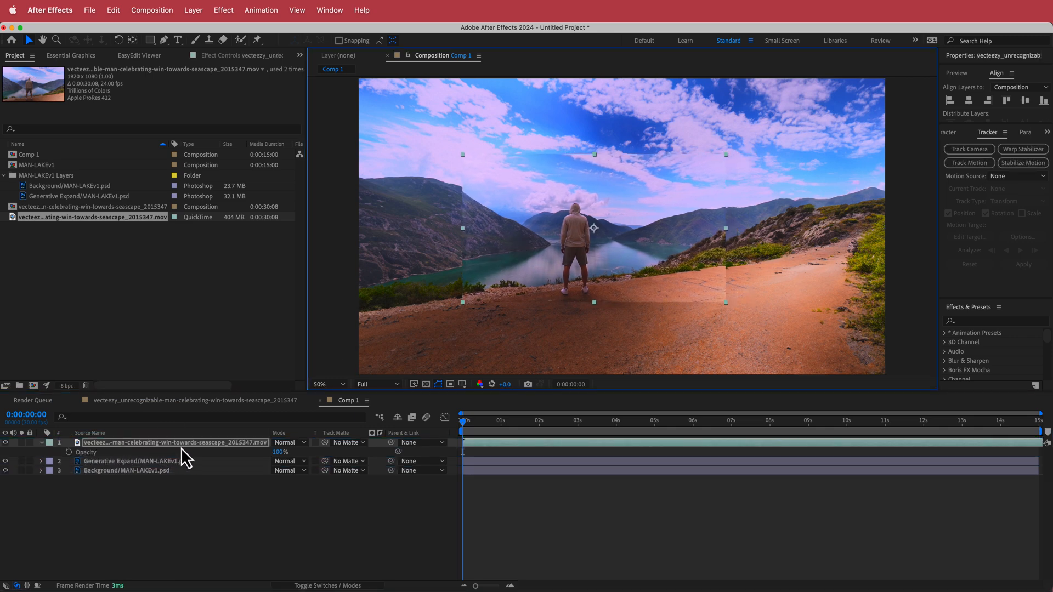
left_click(40, 442)
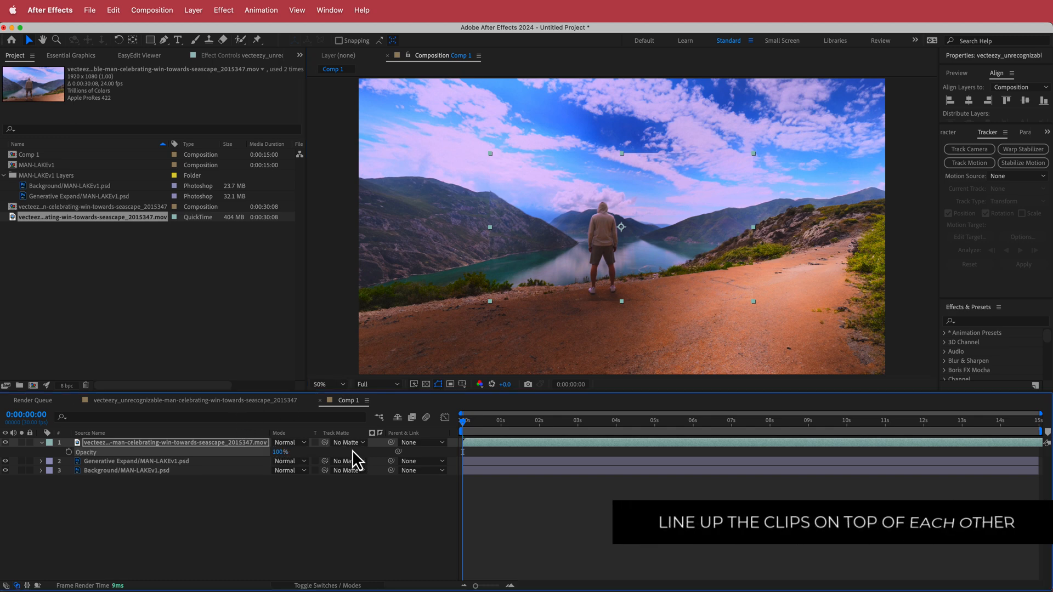
left_click(557, 422)
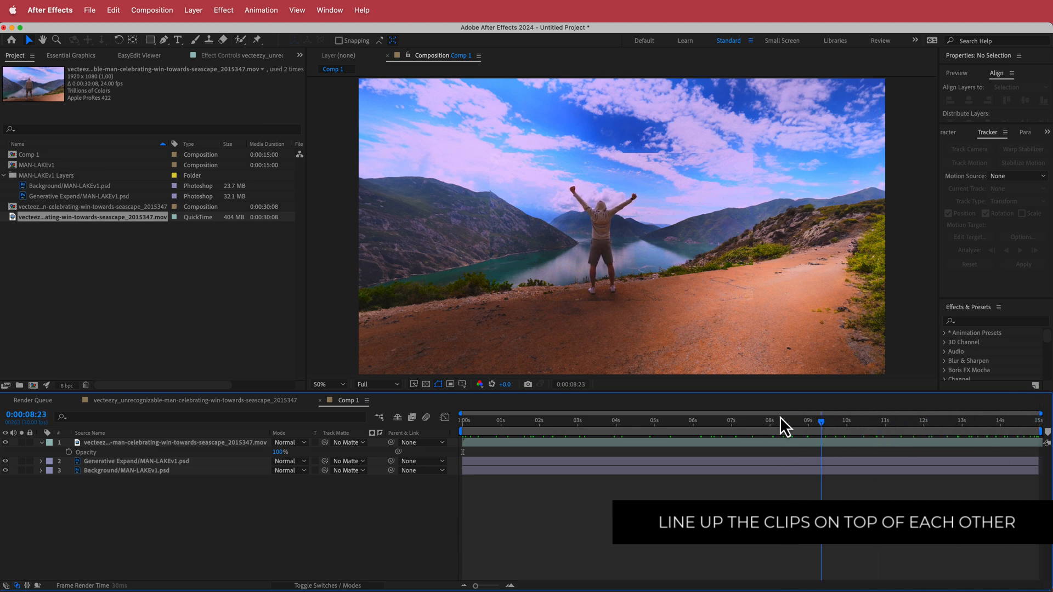
left_click(973, 420)
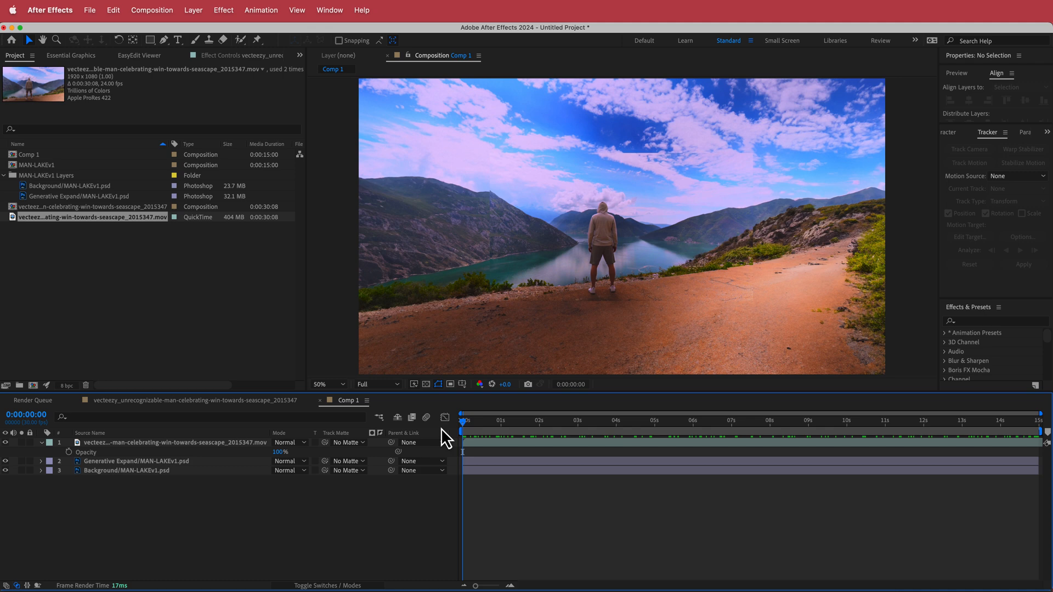
left_click(173, 443)
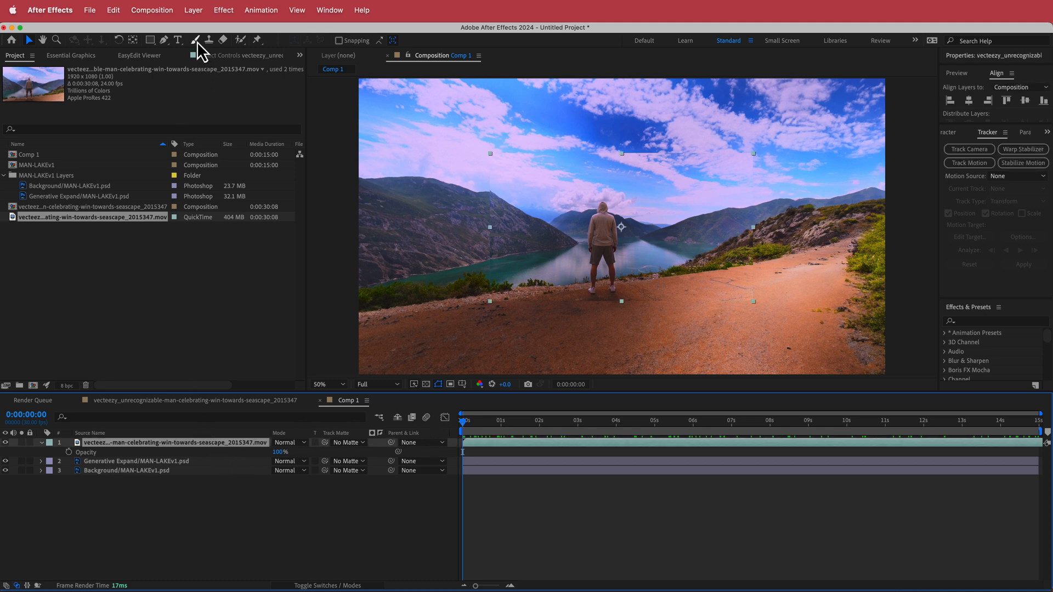
Draw Mask 1 around the man with the Pen tool and feather its edge 20 px
left_click(195, 41)
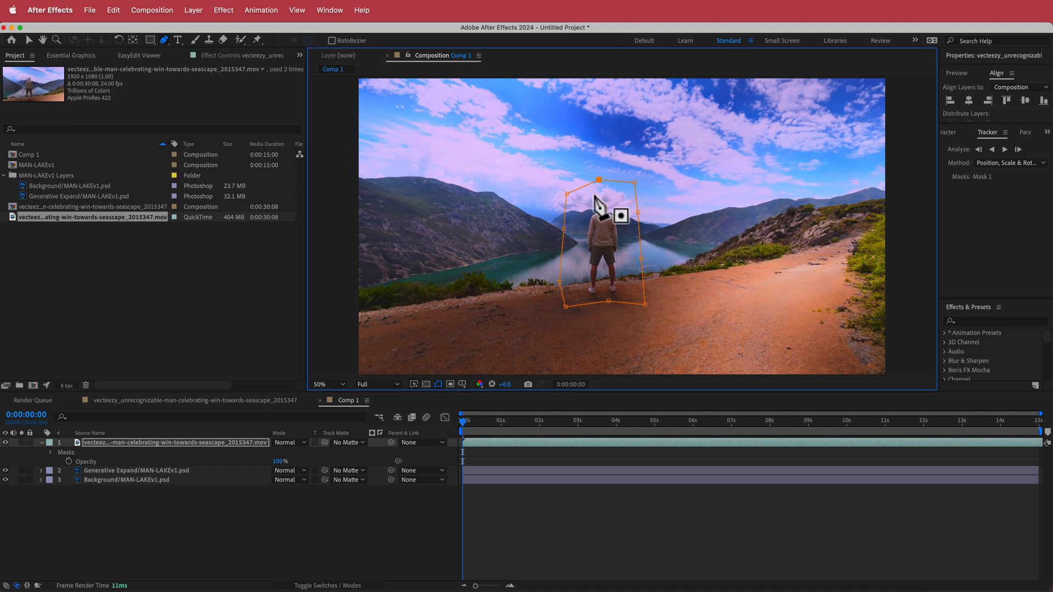
left_click(826, 420)
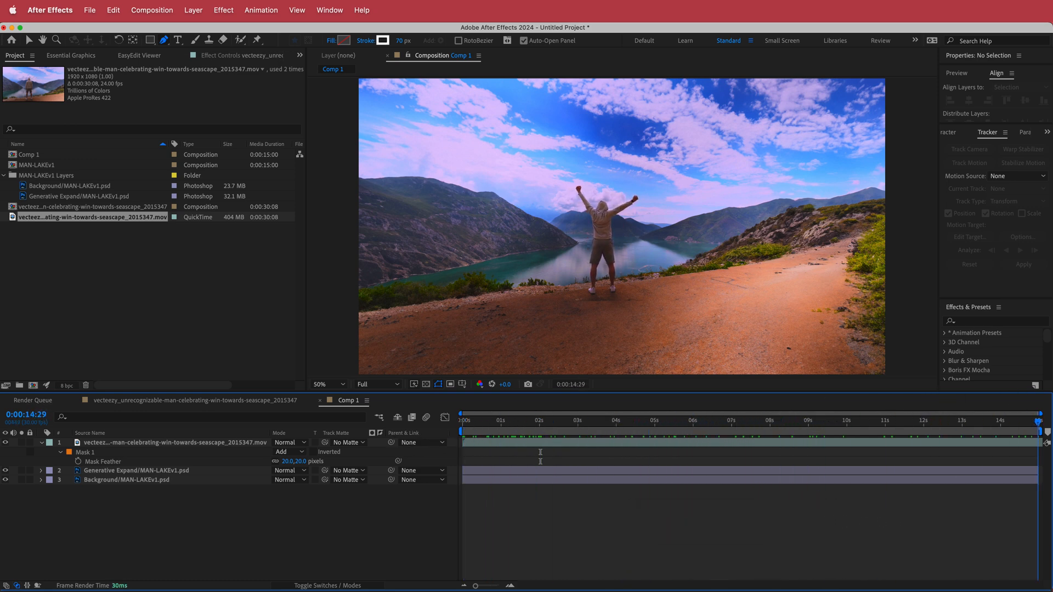
left_click(462, 420)
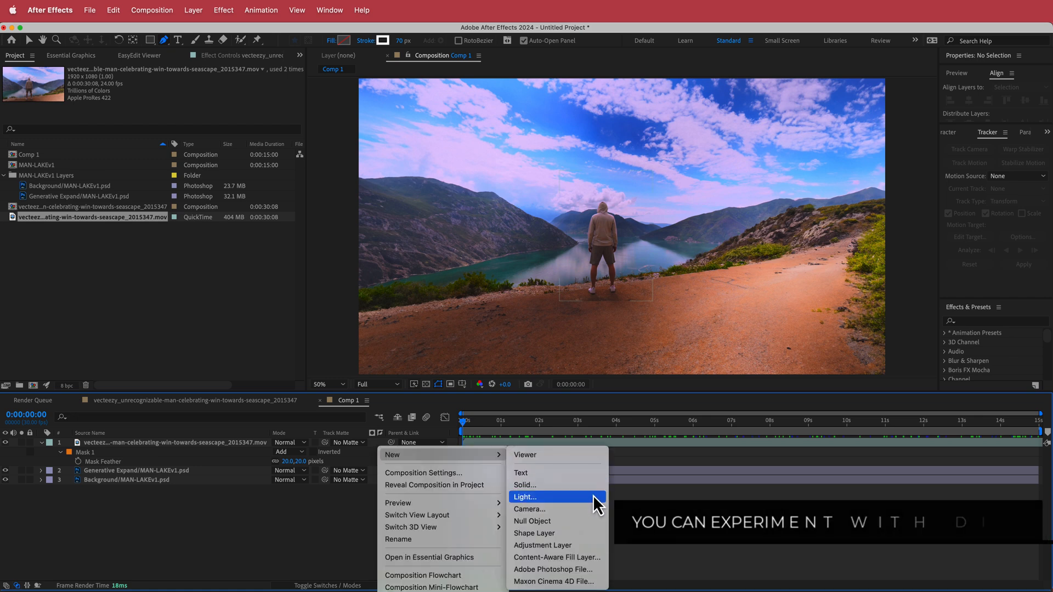
Add an adjustment layer with Lumetri Color and set its Creative look to SL GOLD RUSH HDR
left_click(543, 546)
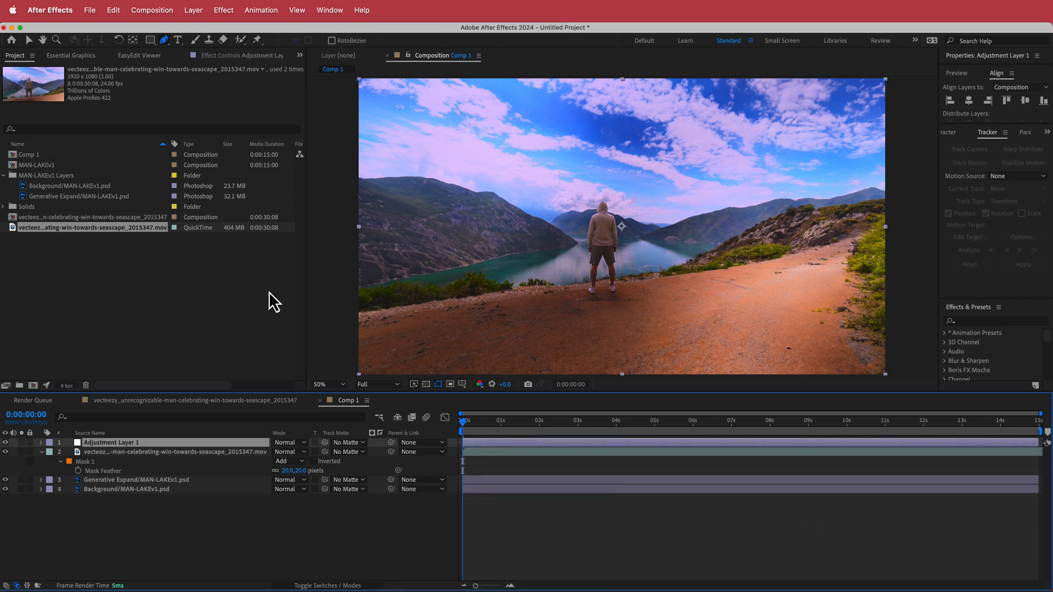
type("lu")
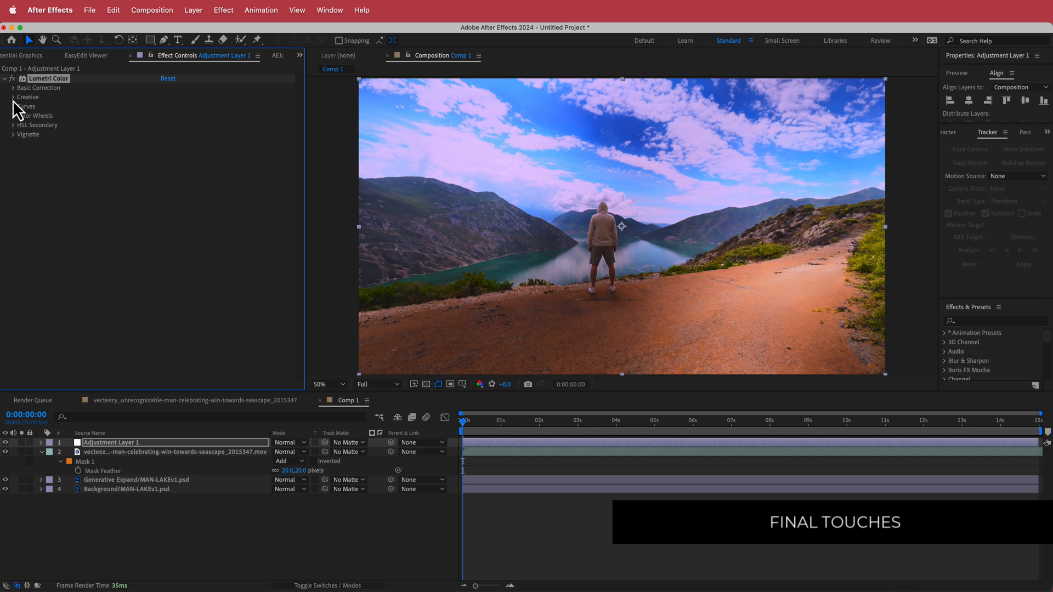
left_click(29, 97)
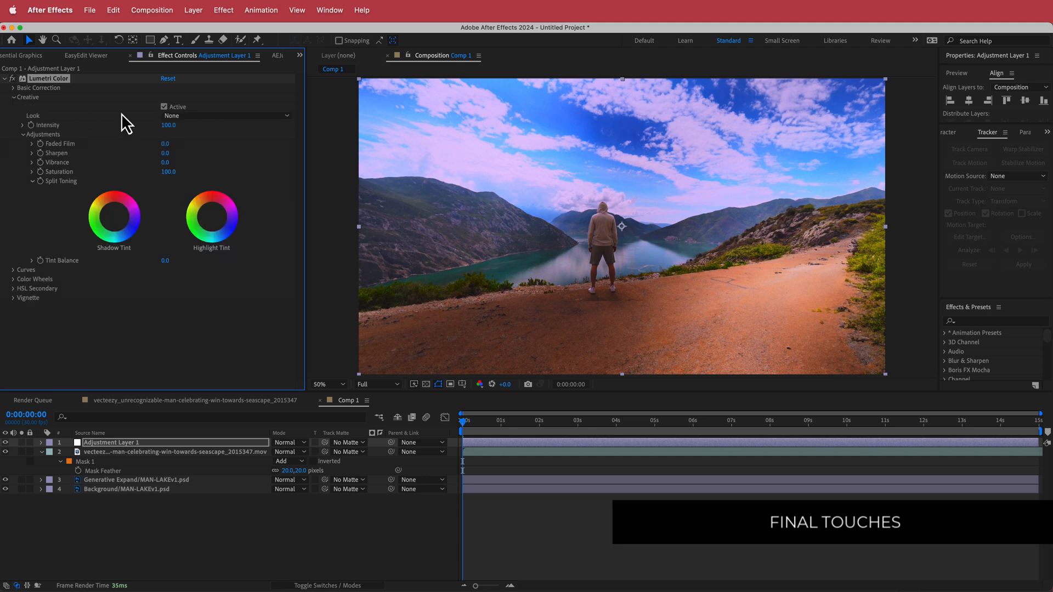
left_click(224, 115)
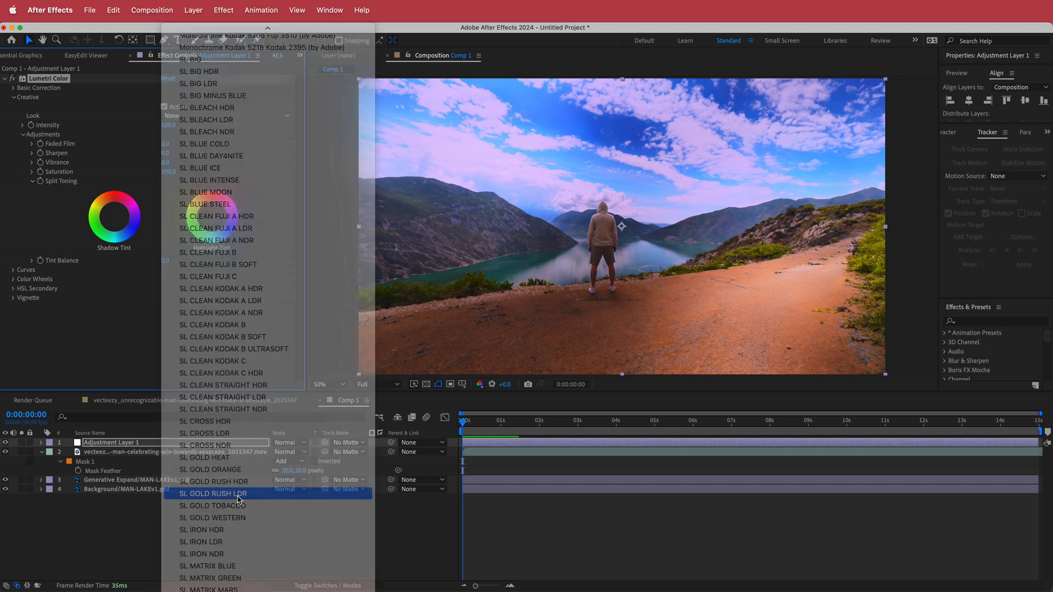
left_click(214, 494)
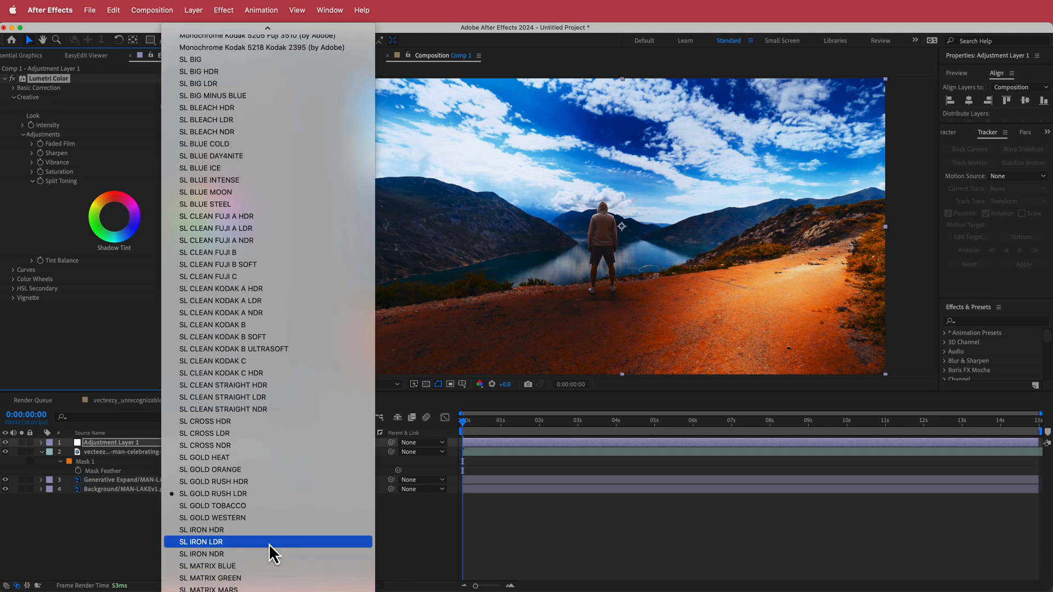
left_click(214, 482)
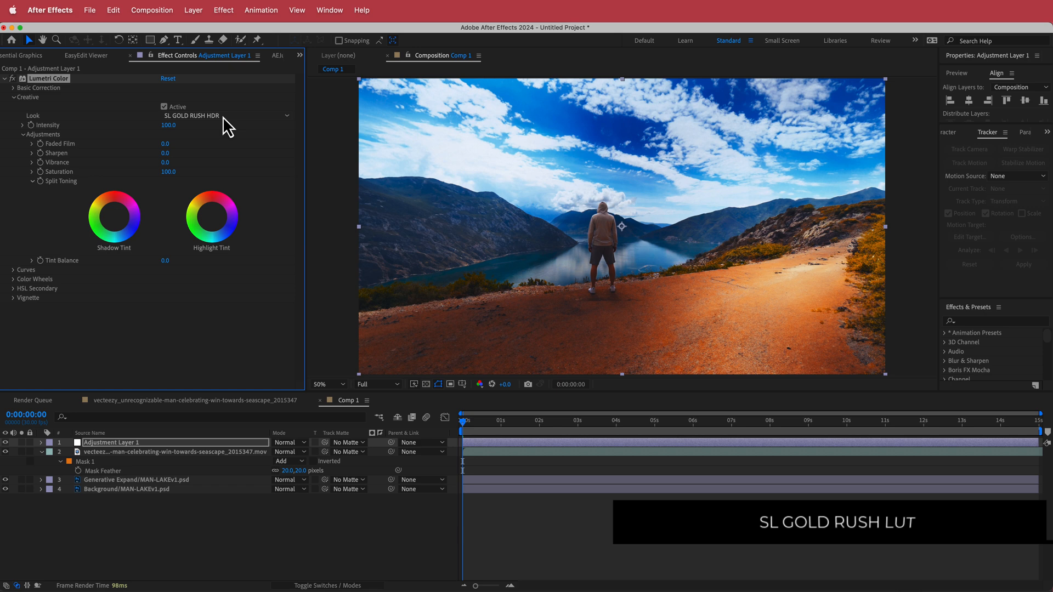
mouse_move(465, 433)
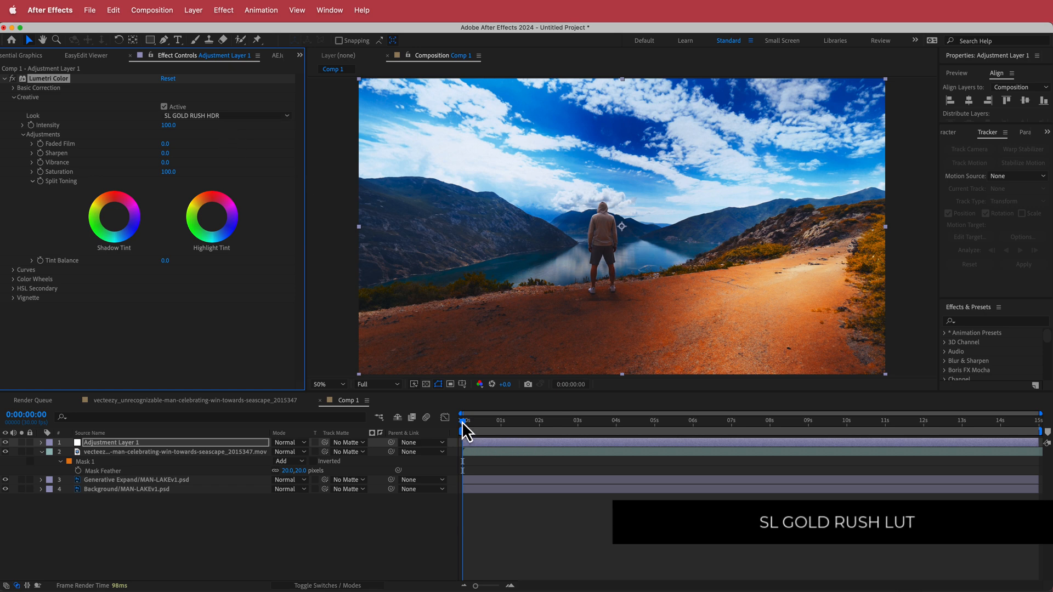
mouse_move(326, 322)
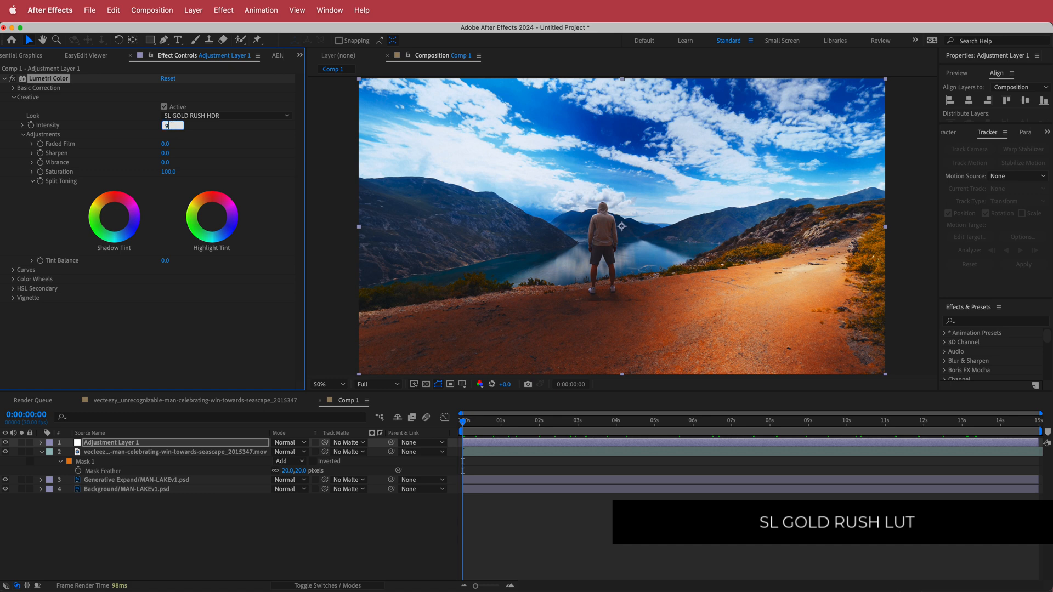
Lower the look's Intensity to 90 and scrub through the clip to review the grade
type("90.0")
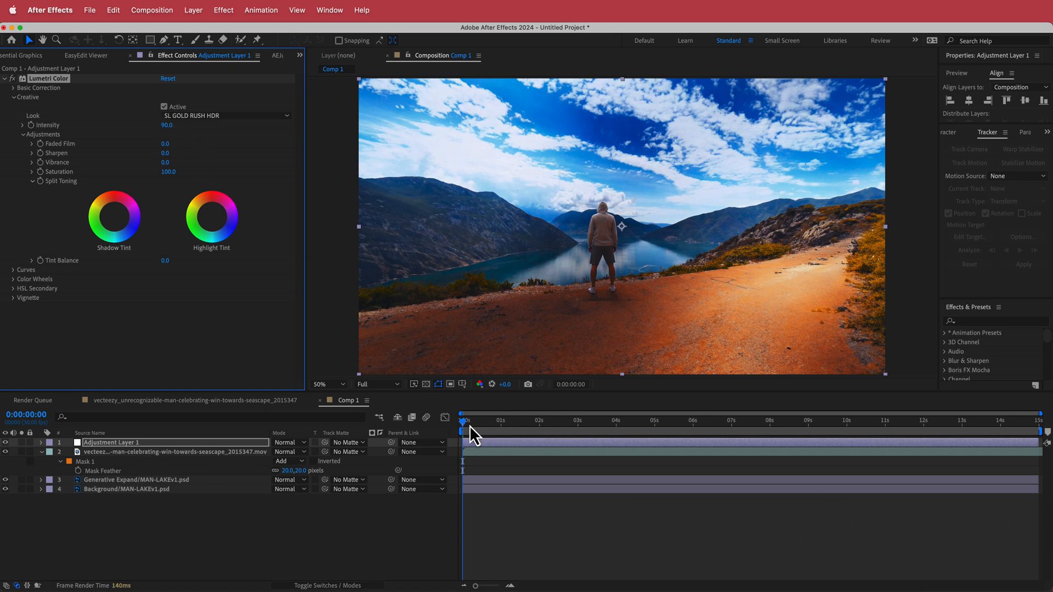
left_click(701, 421)
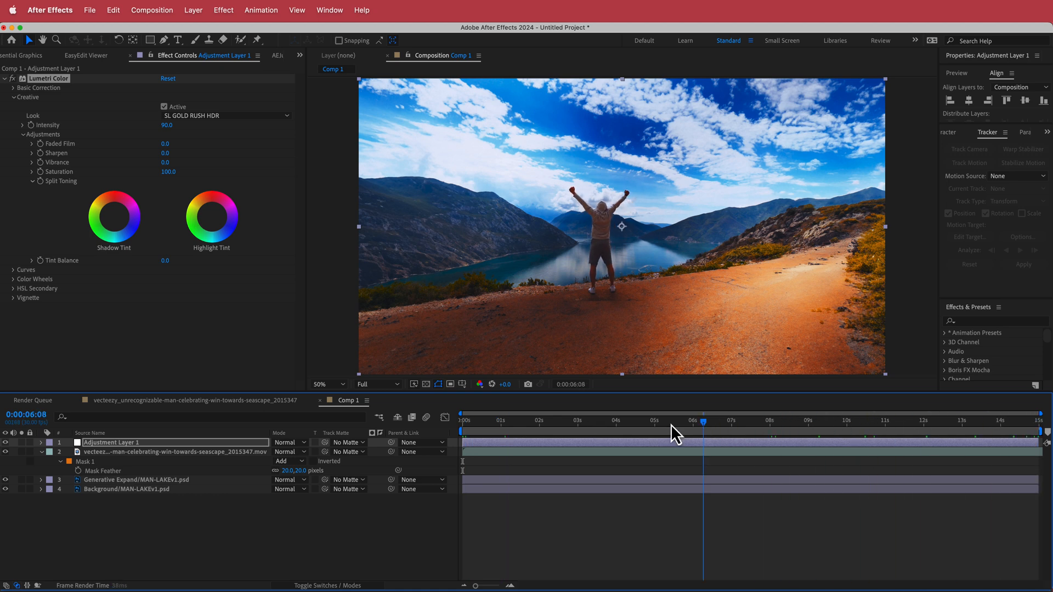
left_click(1047, 420)
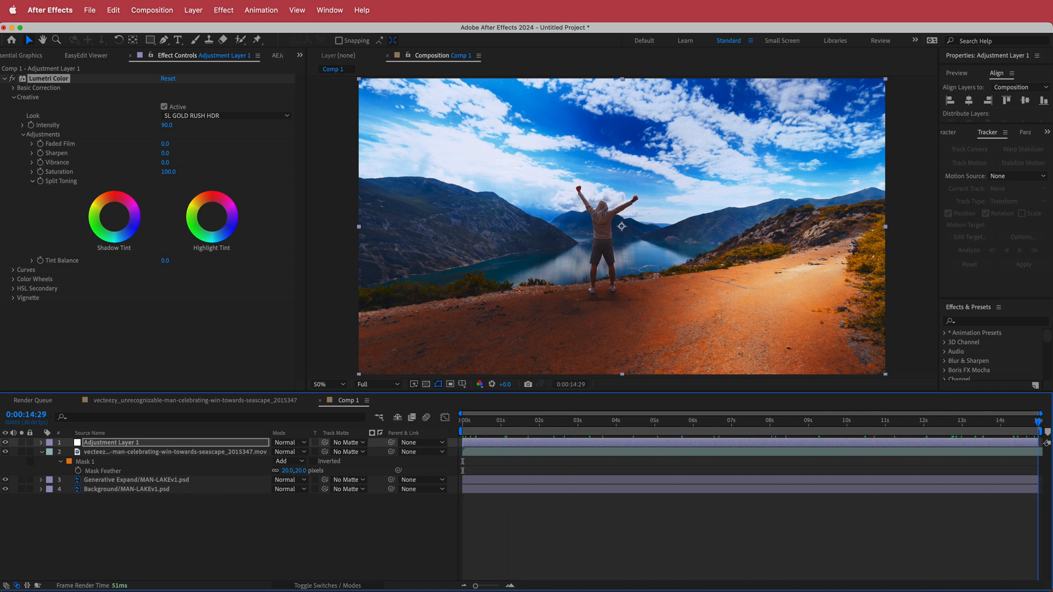
left_click(462, 421)
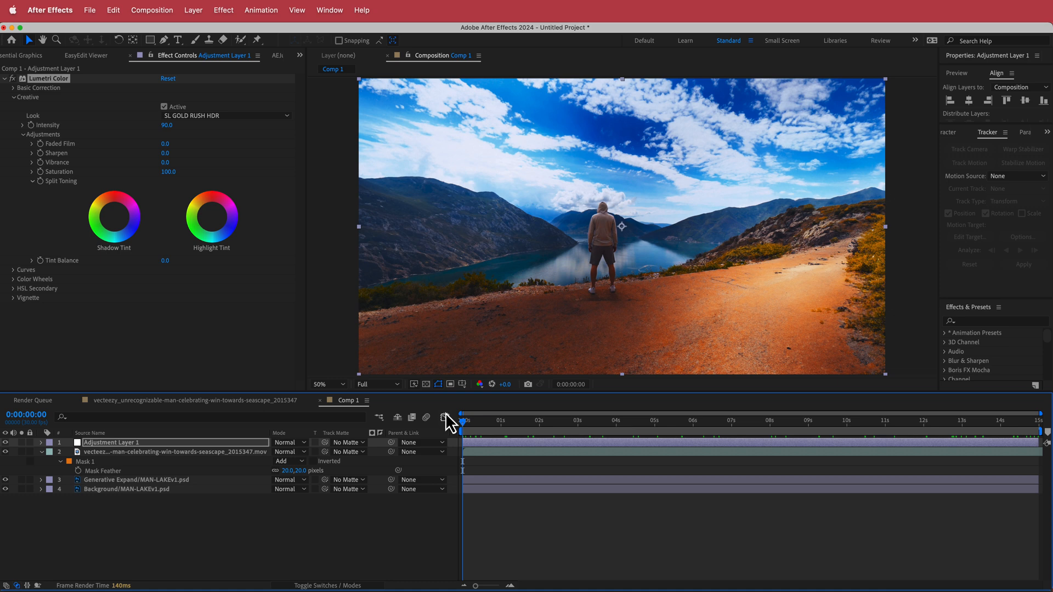
left_click(651, 420)
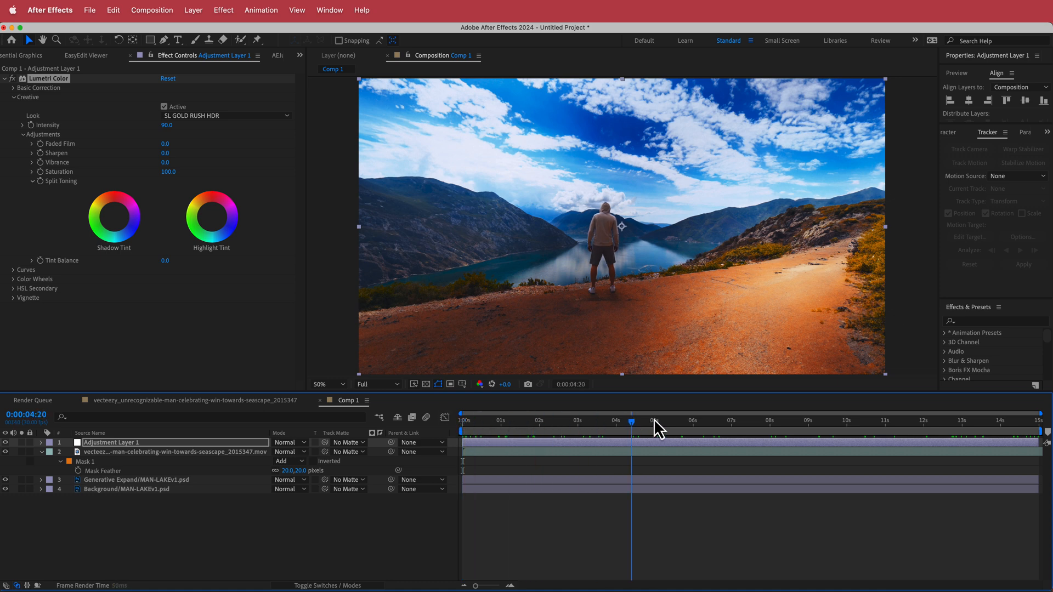
left_click(462, 420)
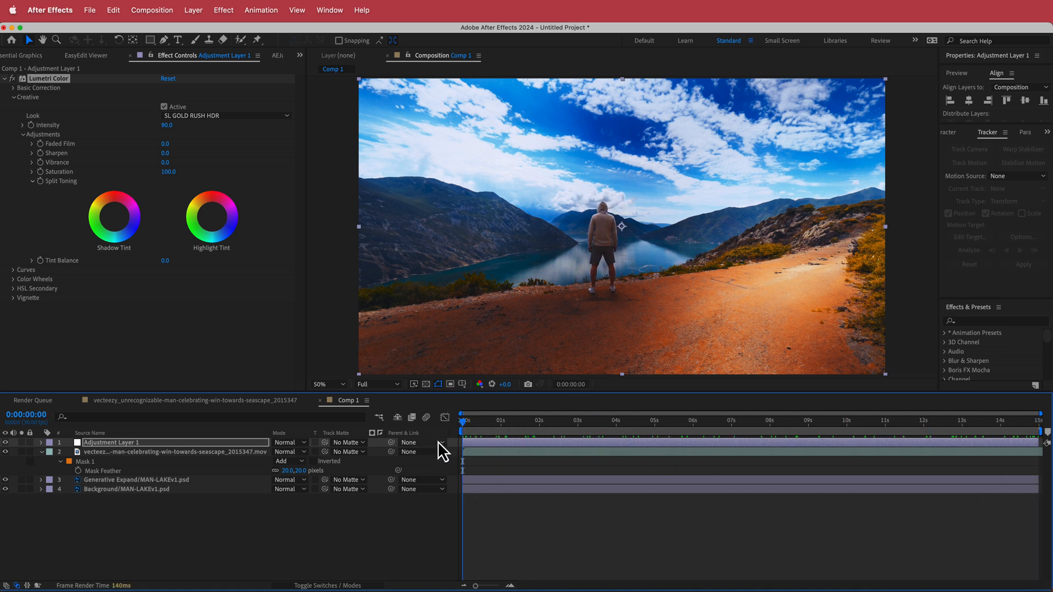
mouse_move(440, 444)
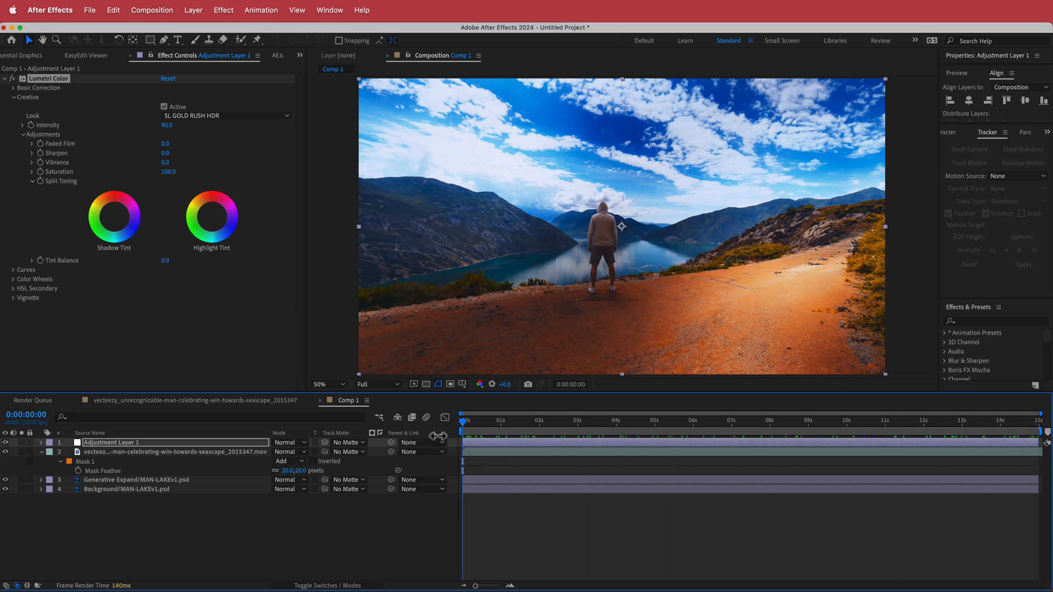
mouse_move(465, 139)
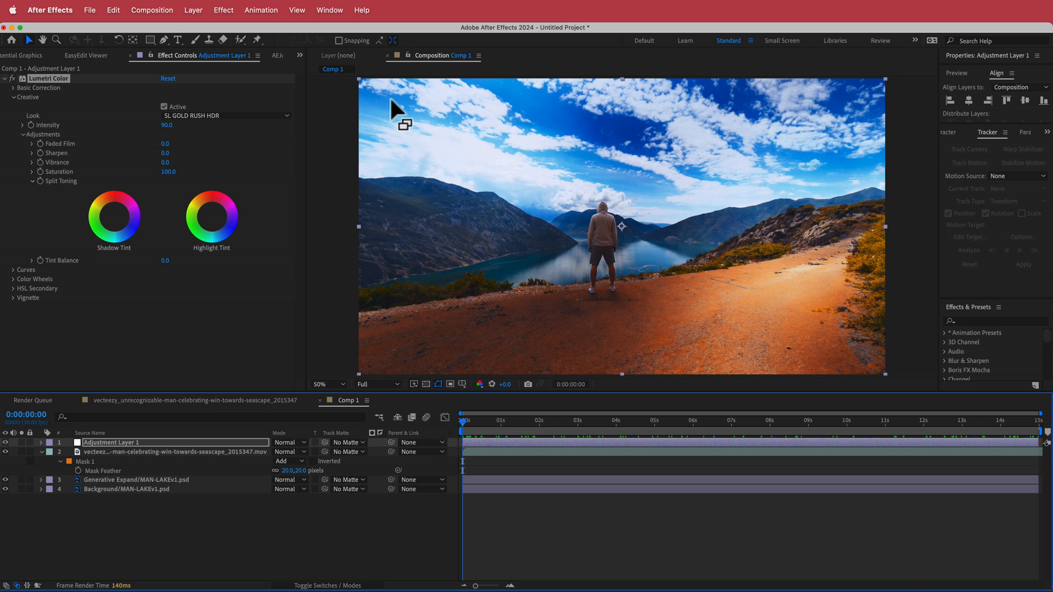
mouse_move(478, 164)
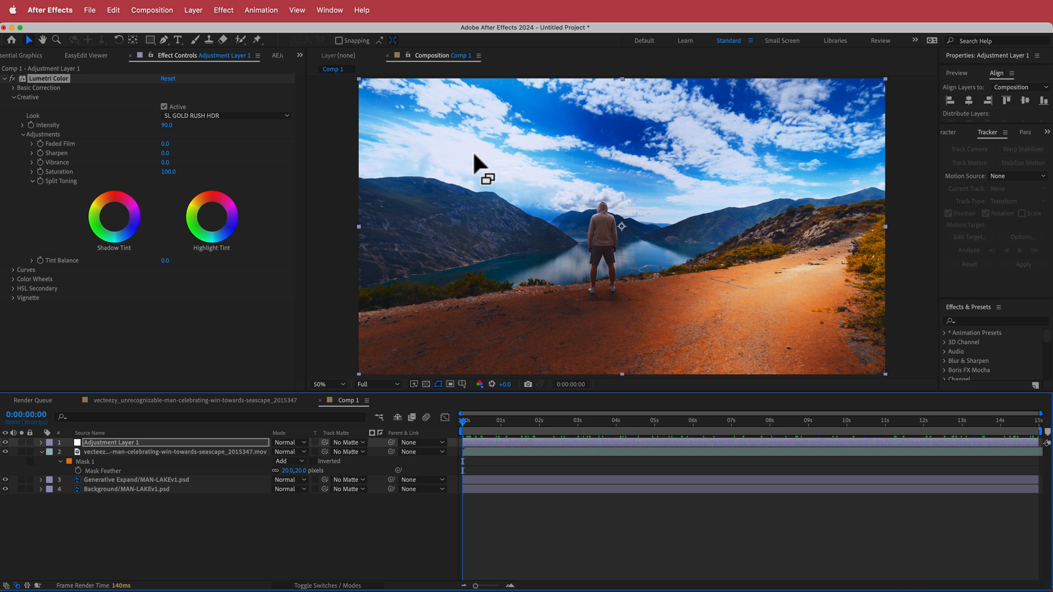
mouse_move(534, 408)
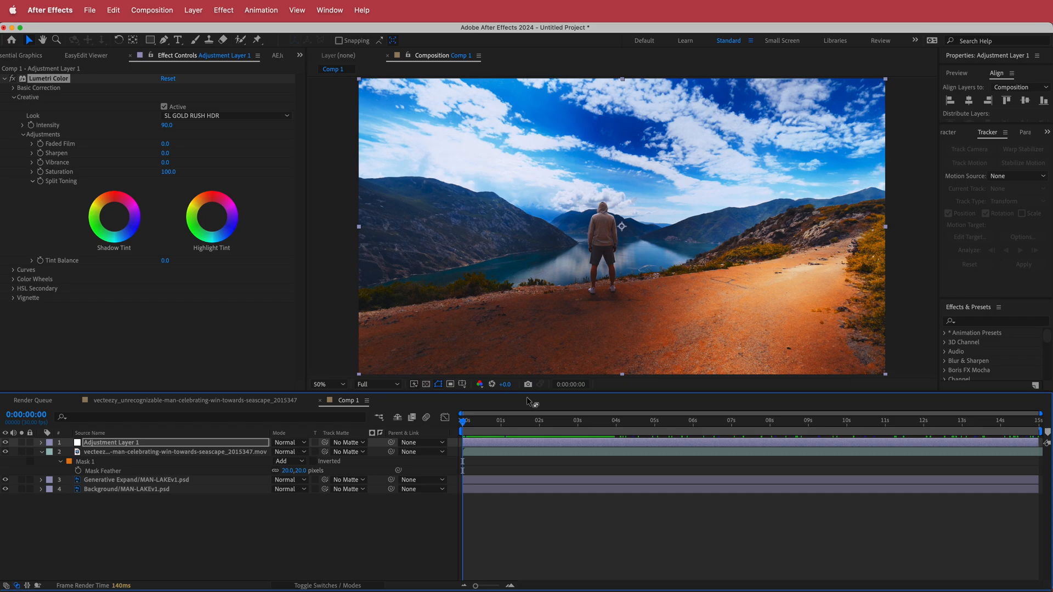
left_click(772, 422)
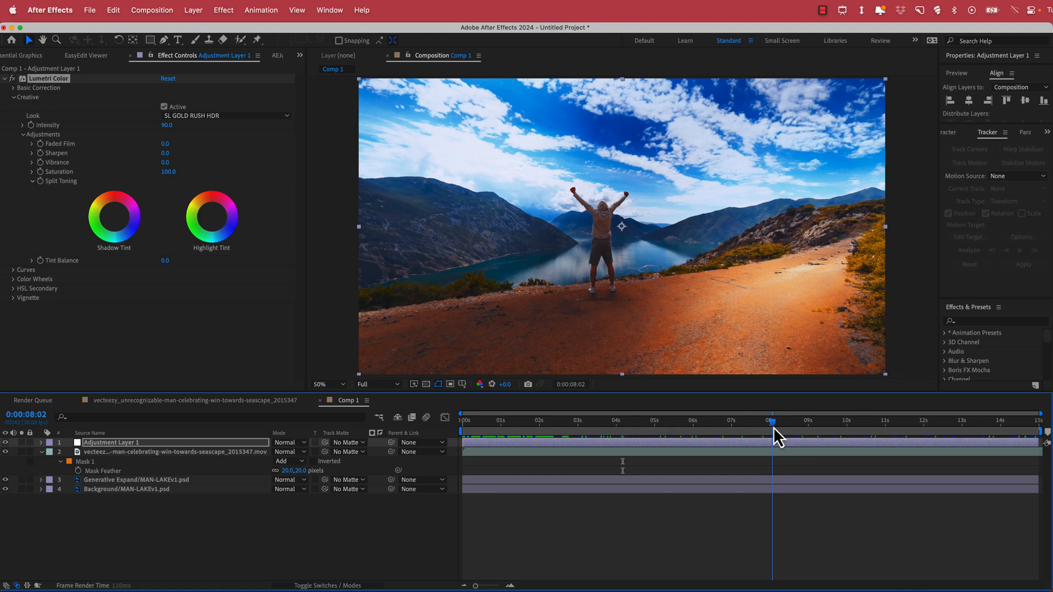